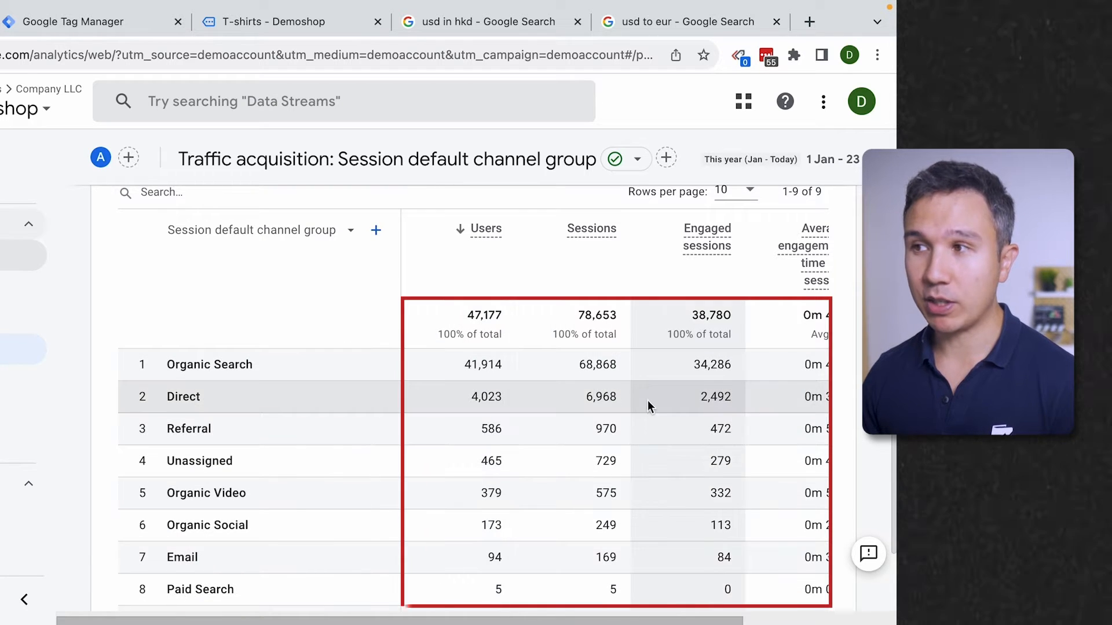
- Navigate Admin > Data display > Custom definitions and show the Calculated metrics list
{"action": "scroll", "scroll_direction": "right", "scroll_amount": 3}
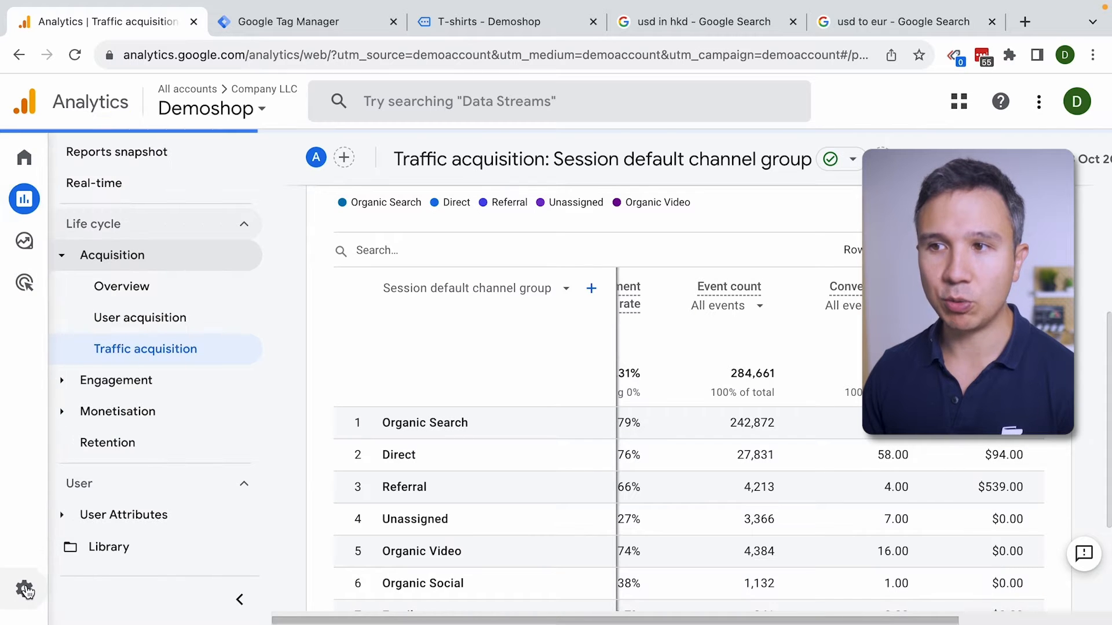
{"action": "left_click", "coordinate": [24, 589]}
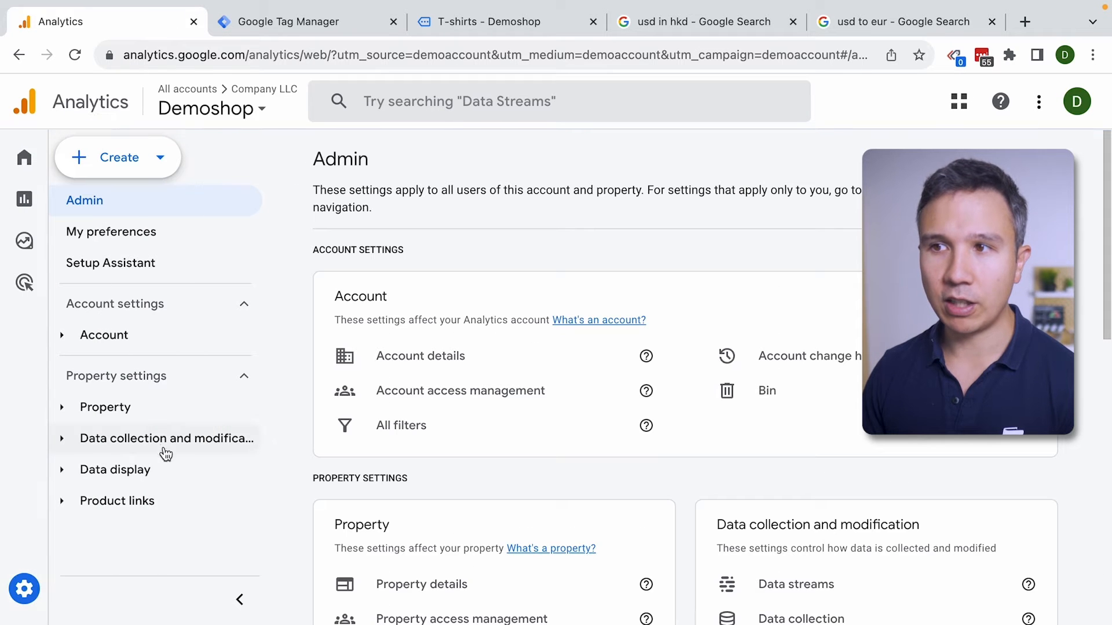
{"action": "left_click", "coordinate": [114, 469]}
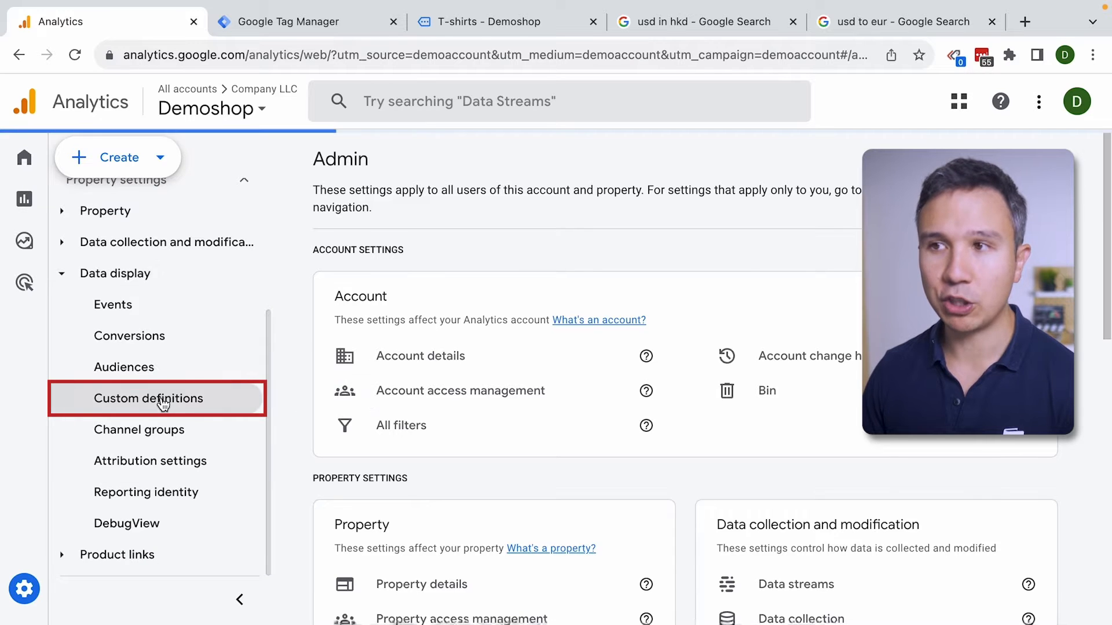
{"action": "left_click", "coordinate": [148, 398]}
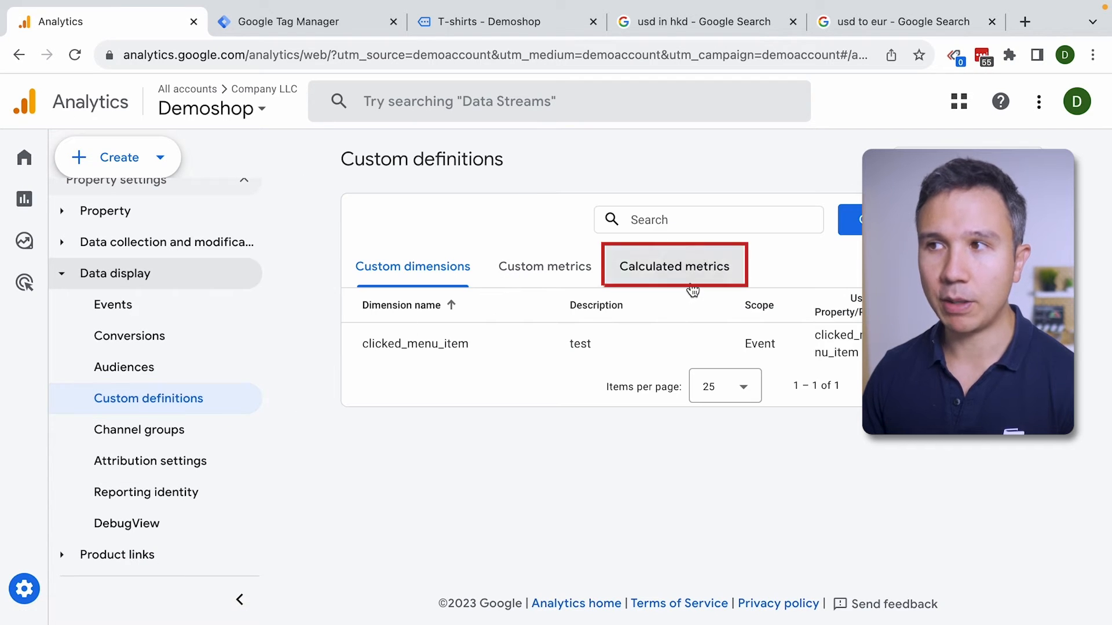
{"action": "left_click", "coordinate": [673, 267]}
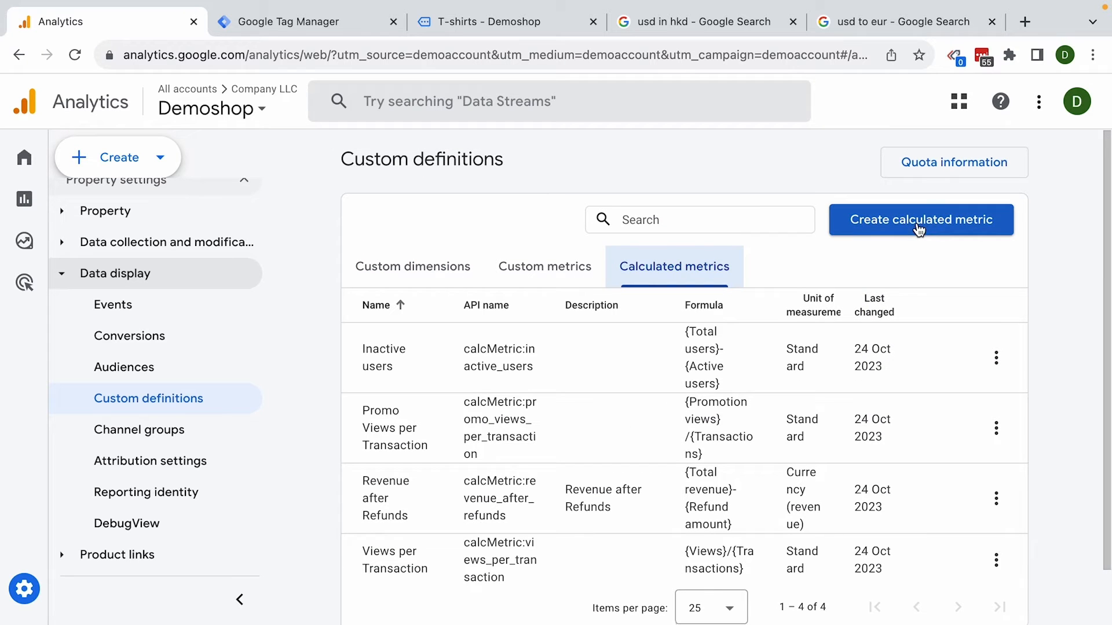
- Start a new calculated metric named EUR with description 'usd to eur'
{"action": "left_click", "coordinate": [920, 219]}
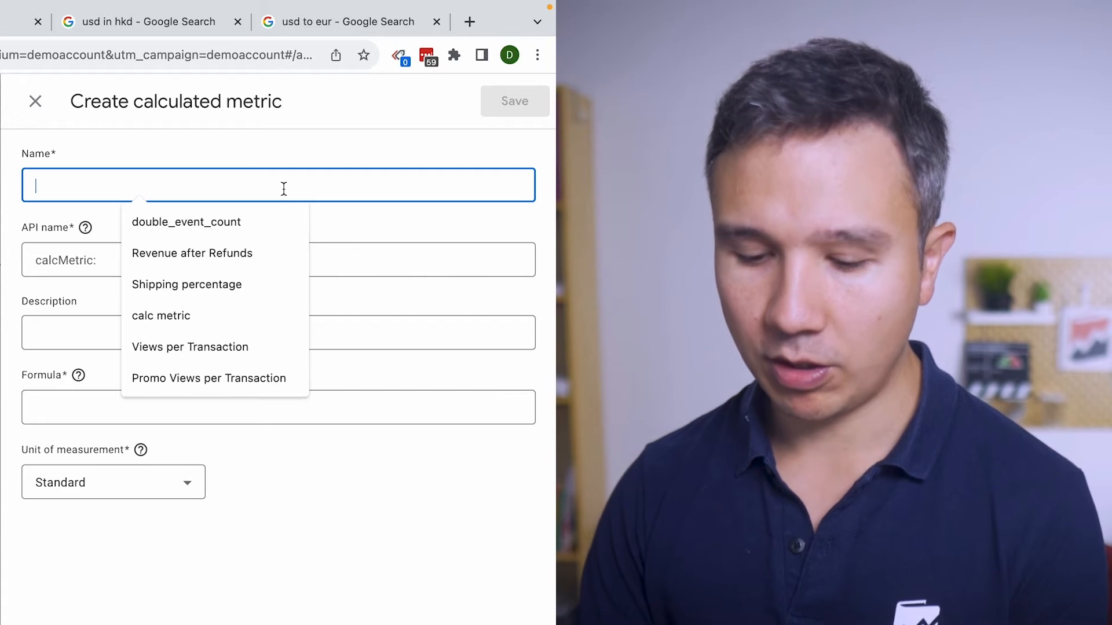
{"action": "type", "text": "EUR"}
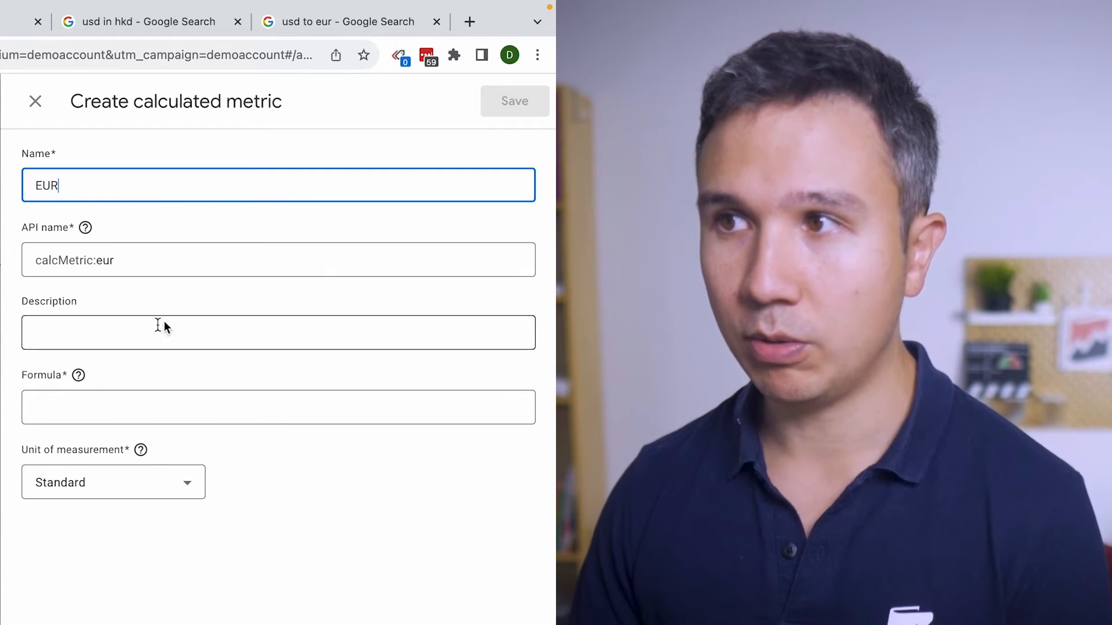
{"action": "type", "text": "usd"}
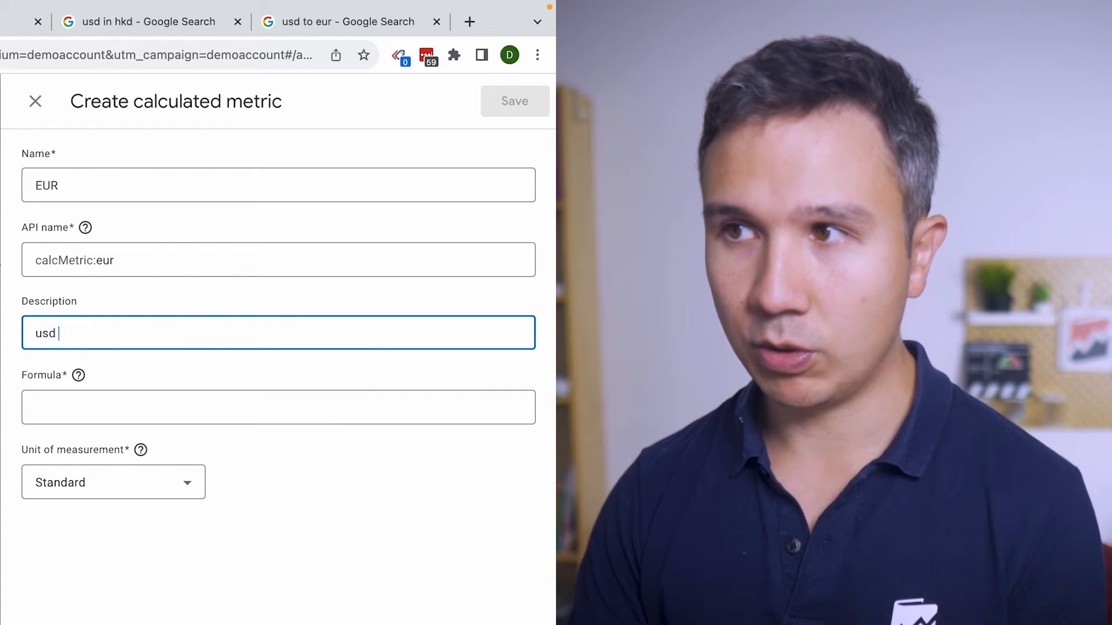
{"action": "type", "text": "to eur"}
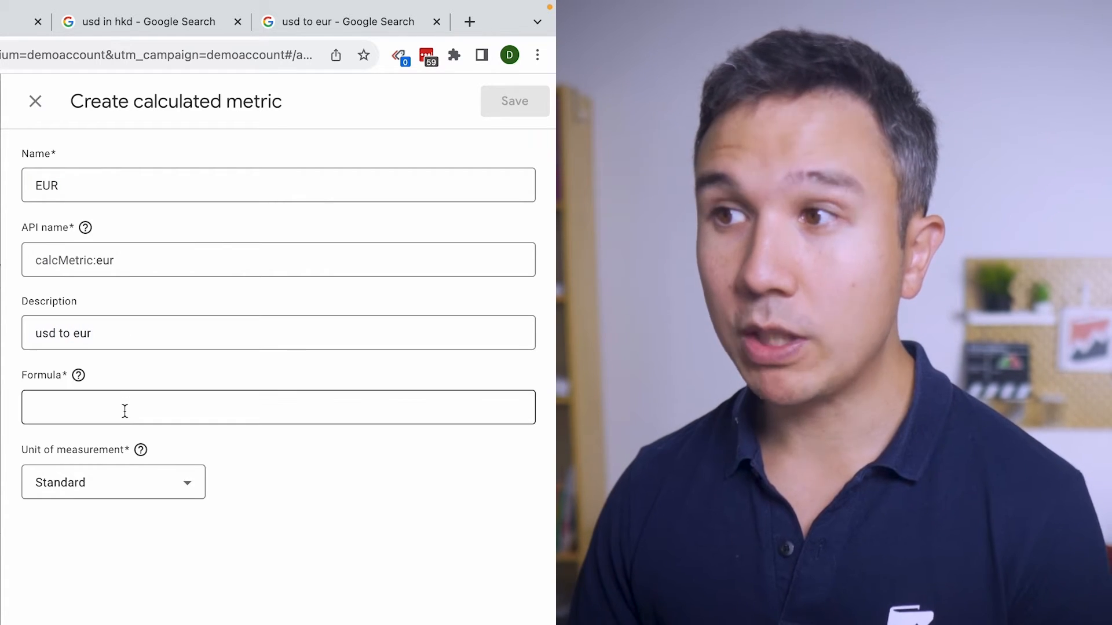
- Build the formula {Purchase revenue} * 0,94 in the Formula field
{"action": "left_click", "coordinate": [279, 406]}
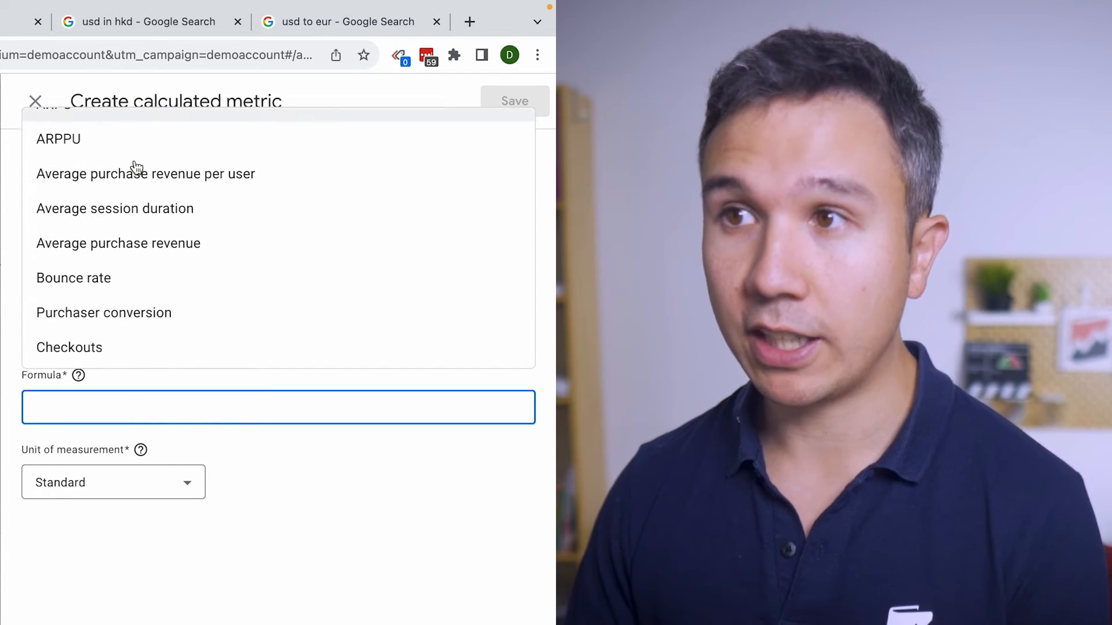
{"action": "scroll", "scroll_direction": "down", "scroll_amount": 3}
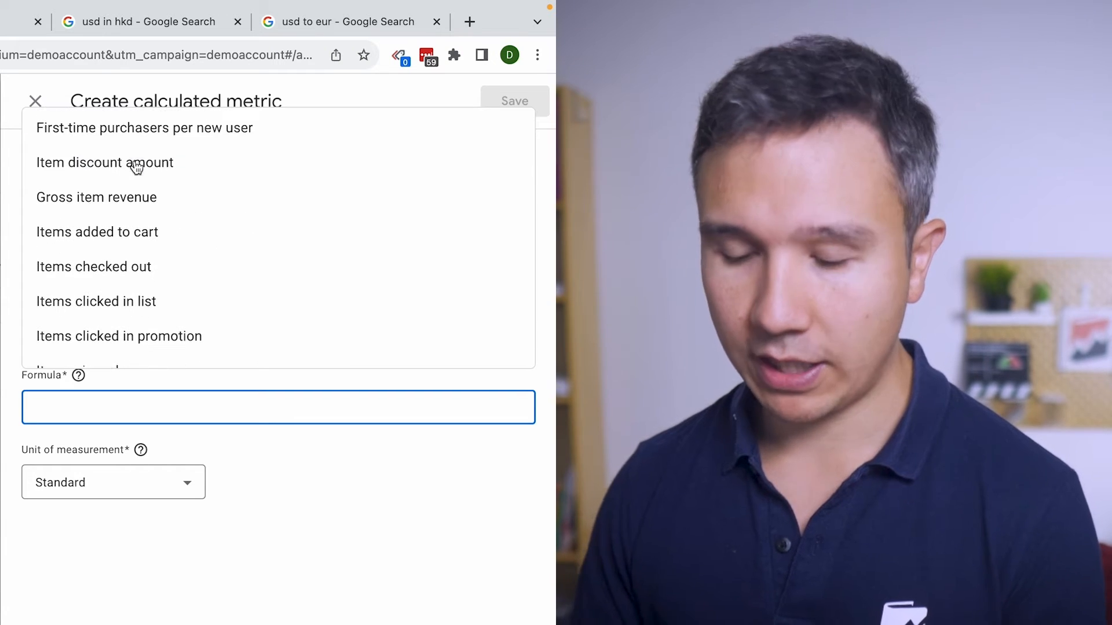
{"action": "type", "text": "revenu"}
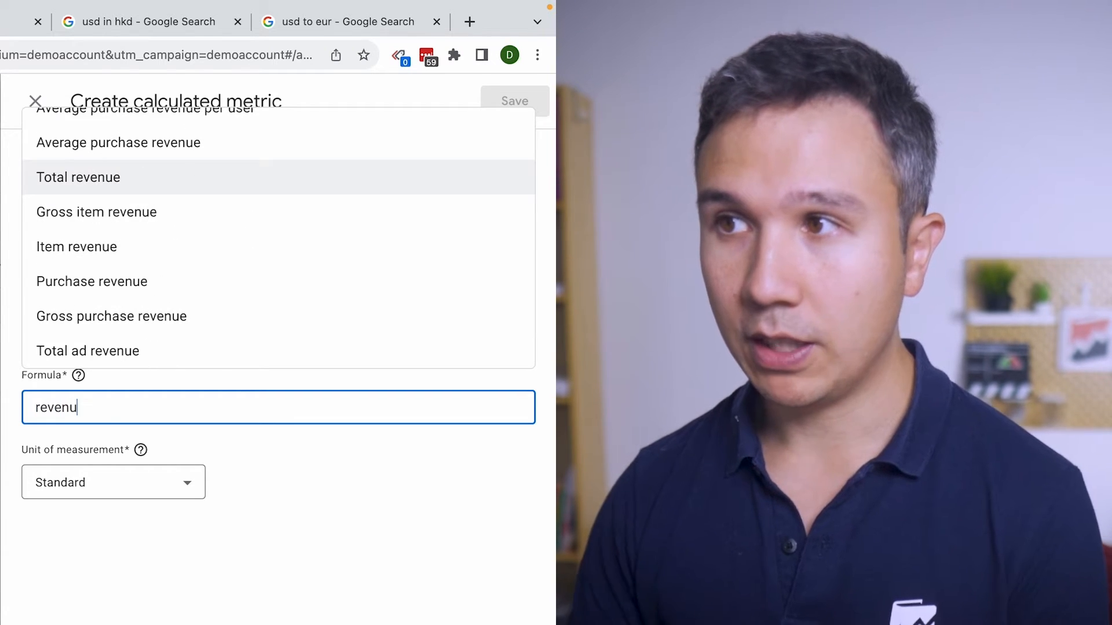
{"action": "left_click", "coordinate": [91, 280]}
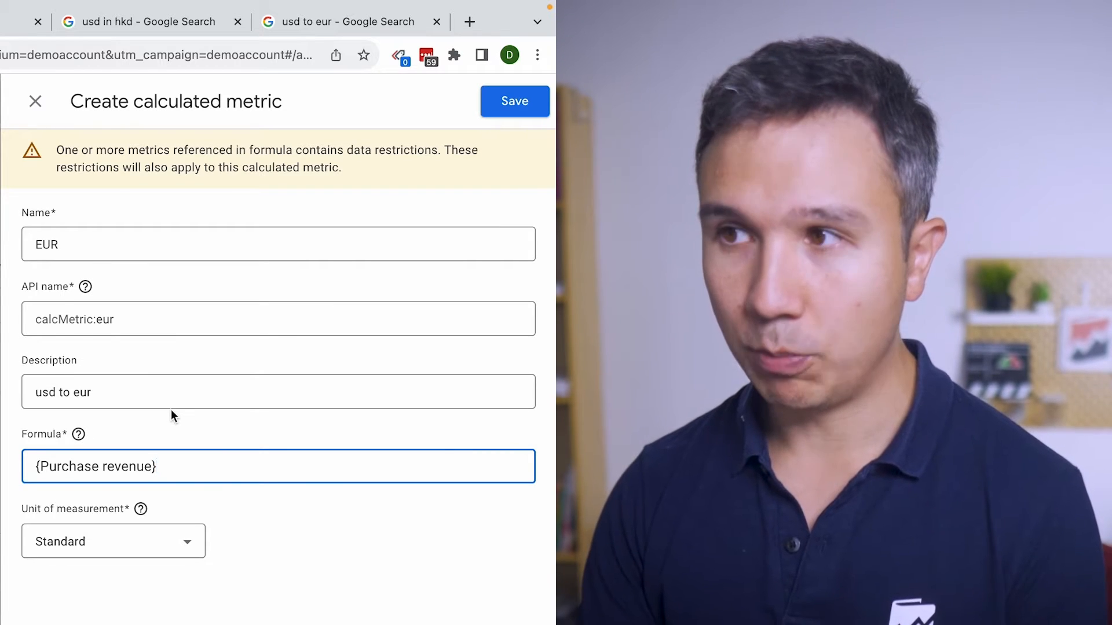
{"action": "type", "text": "*"}
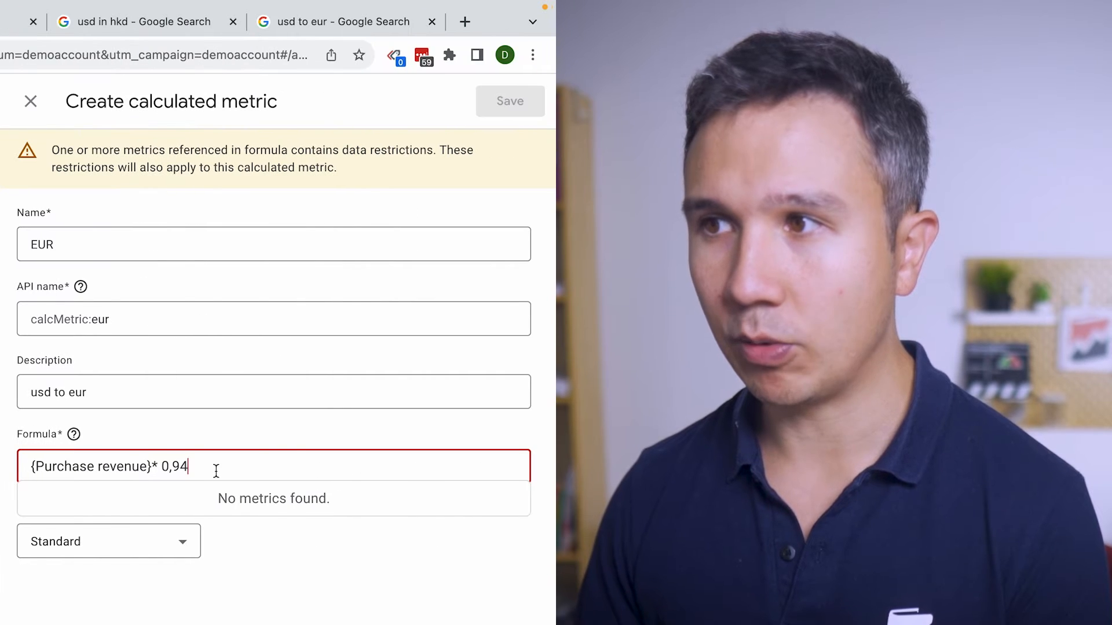
- Set the unit of measurement to Currency and save the EUR metric
{"action": "left_click", "coordinate": [109, 541]}
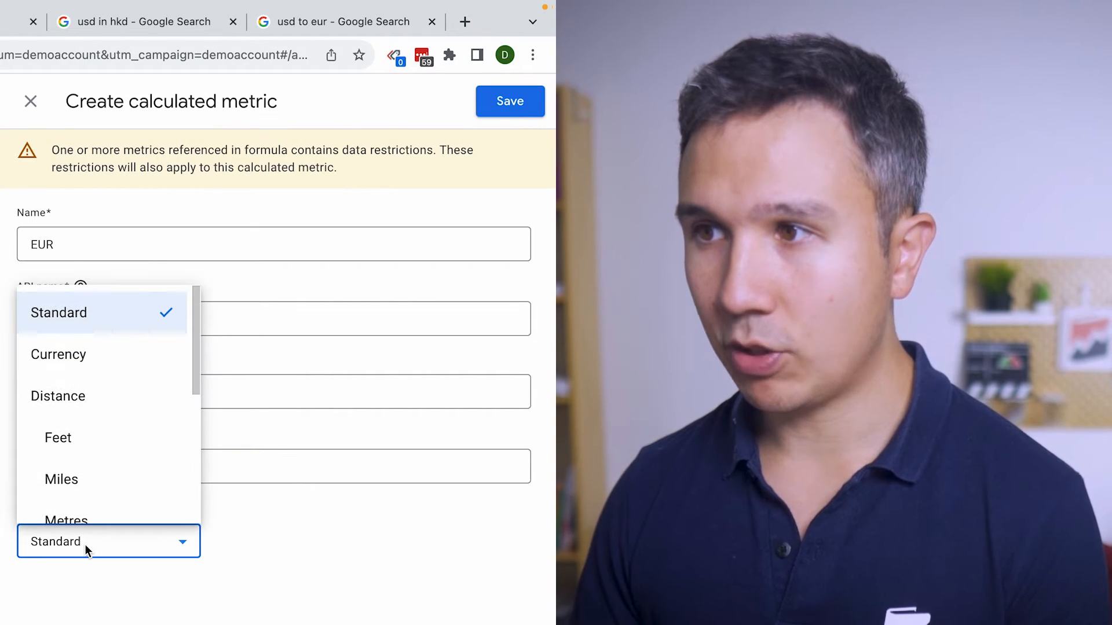
{"action": "left_click", "coordinate": [58, 355]}
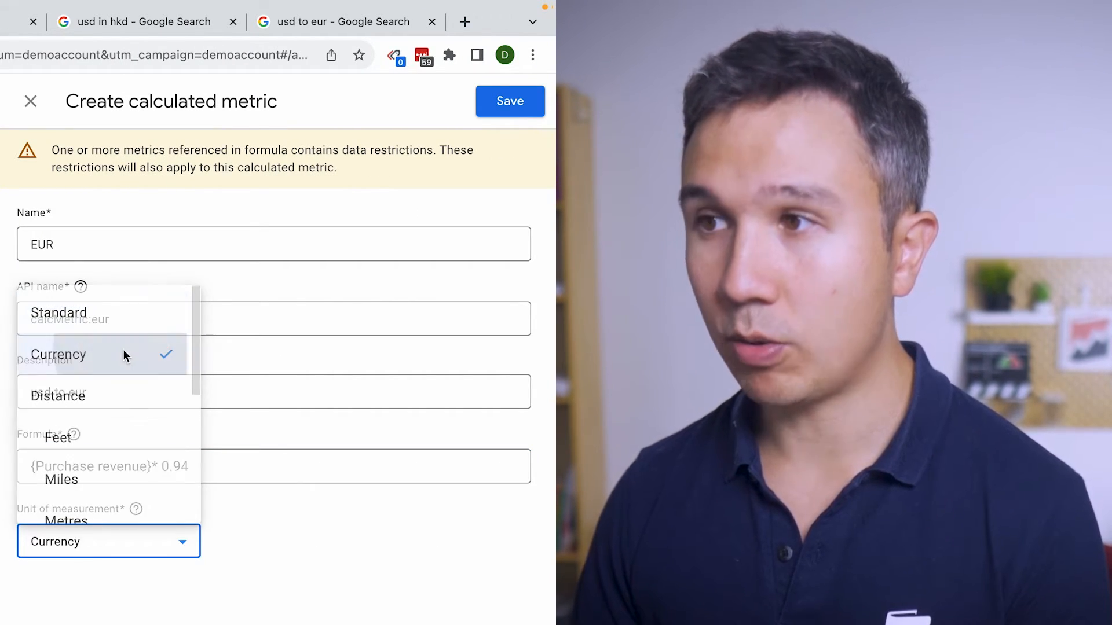
{"action": "left_click", "coordinate": [57, 355]}
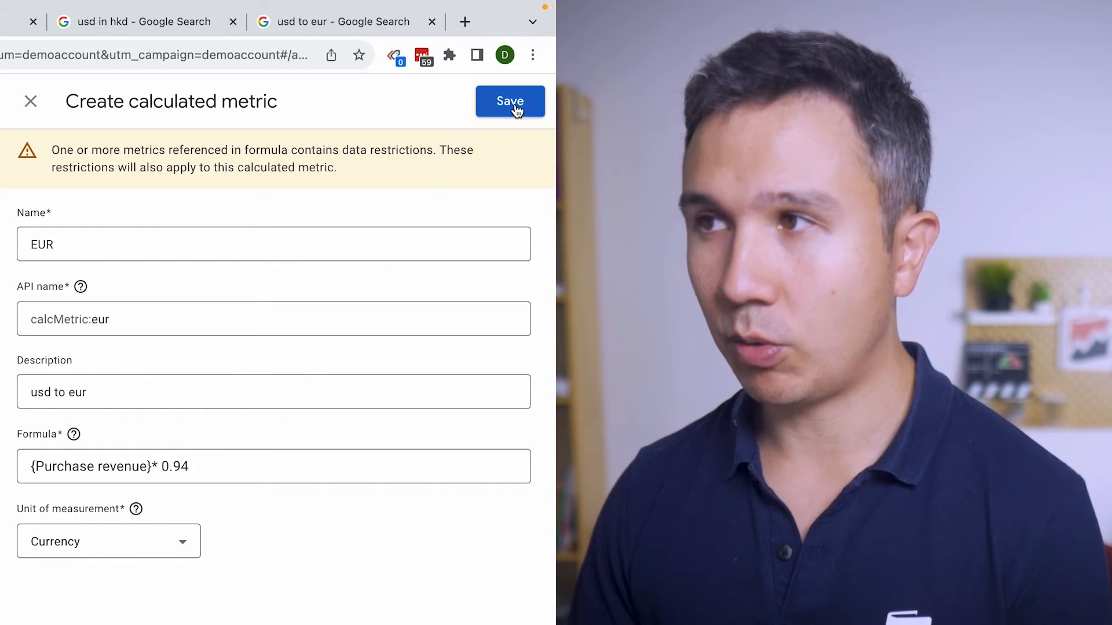
{"action": "left_click", "coordinate": [509, 101]}
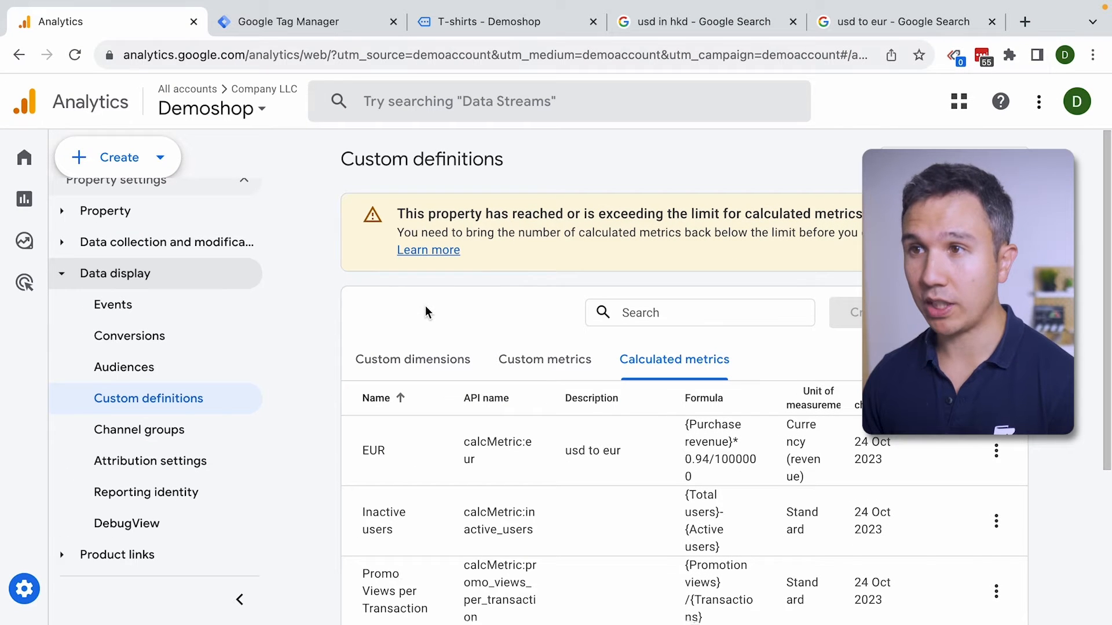
- Open Reports > Acquisition > Traffic acquisition and set the date range to This year
{"action": "scroll", "scroll_direction": "down", "scroll_amount": 3}
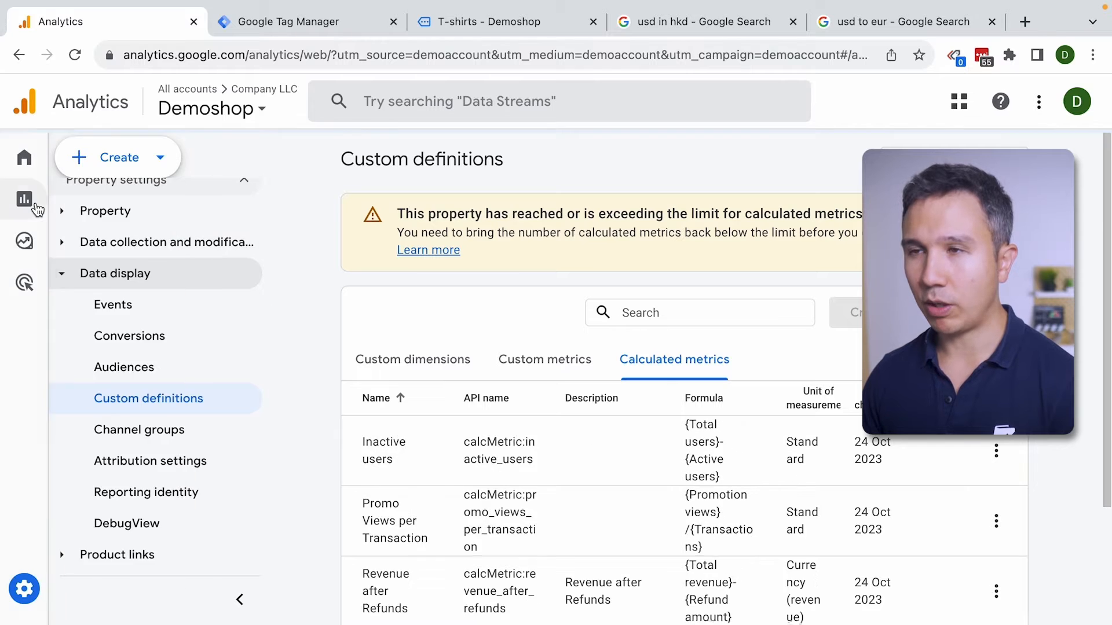
{"action": "left_click", "coordinate": [25, 199]}
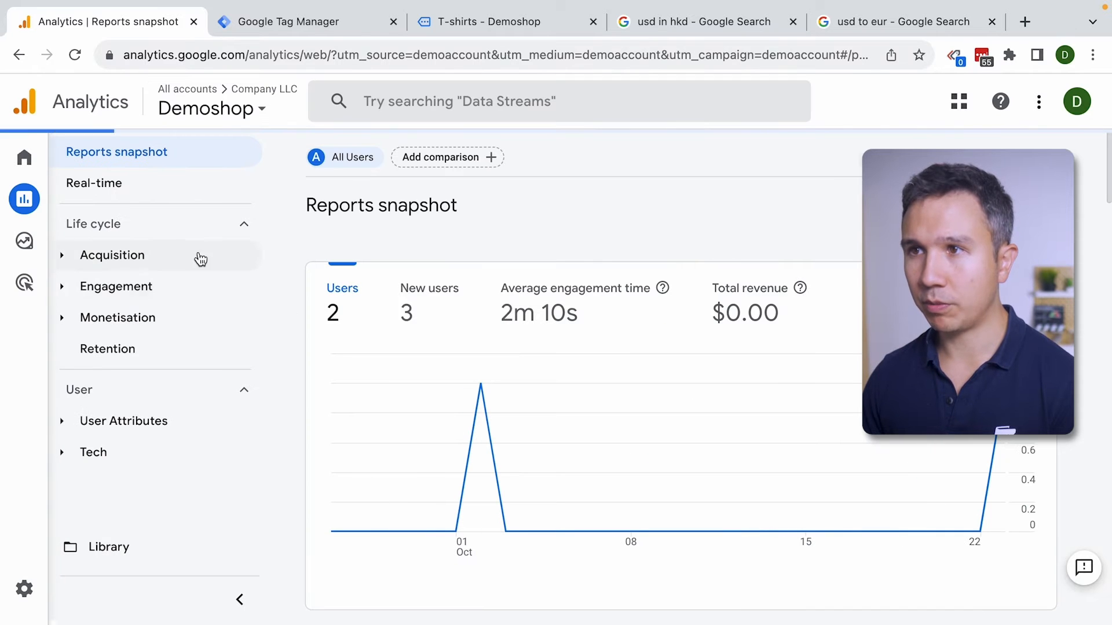
{"action": "left_click", "coordinate": [112, 255]}
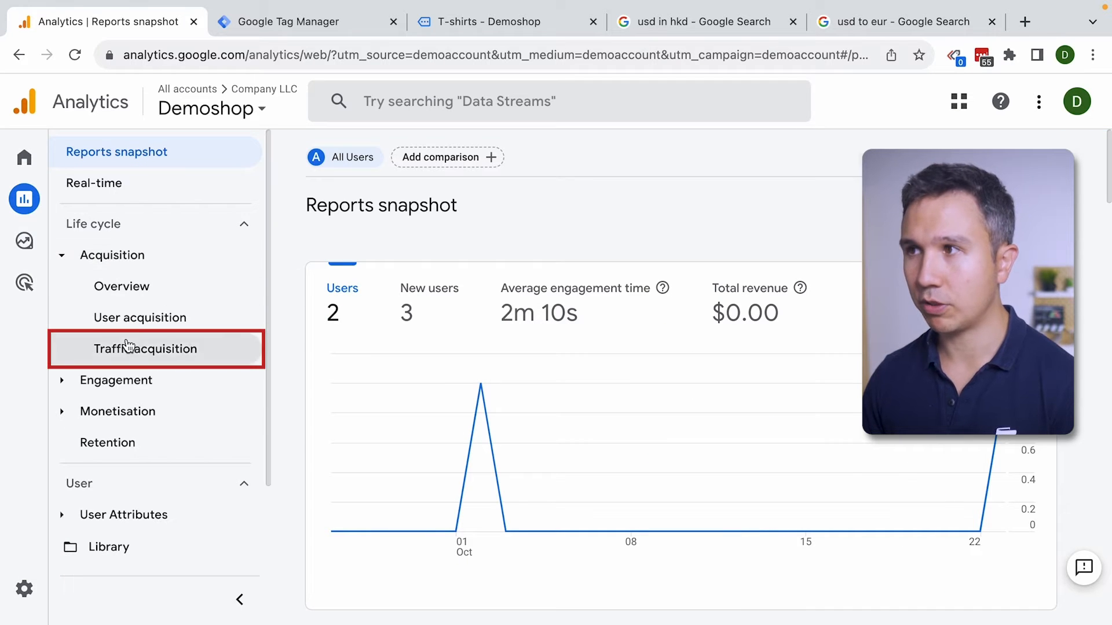
{"action": "left_click", "coordinate": [146, 348]}
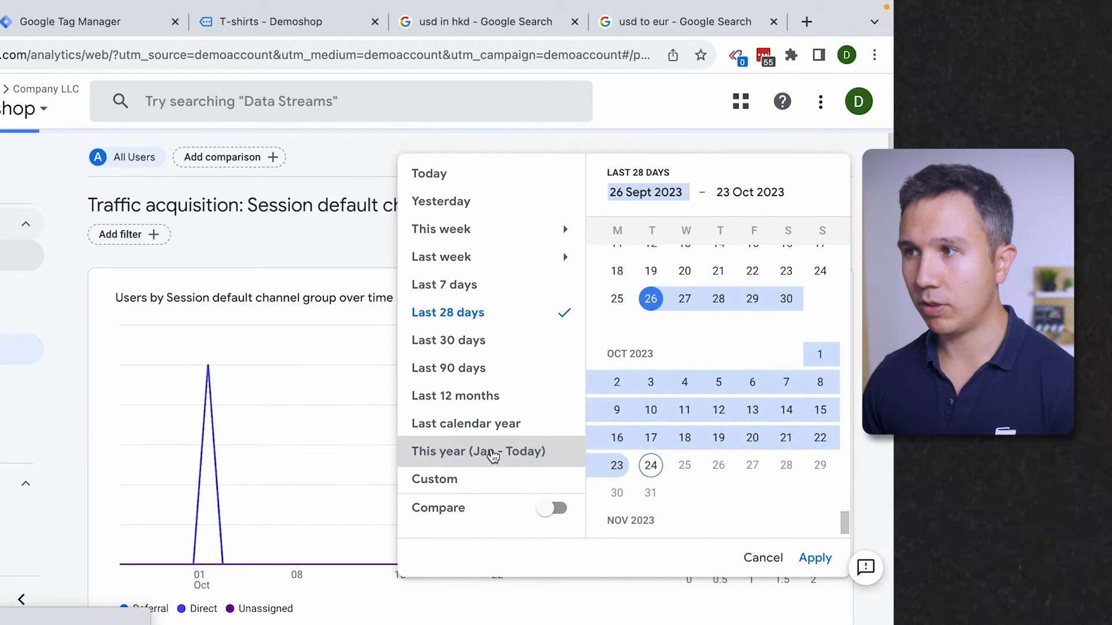
{"action": "left_click", "coordinate": [479, 452]}
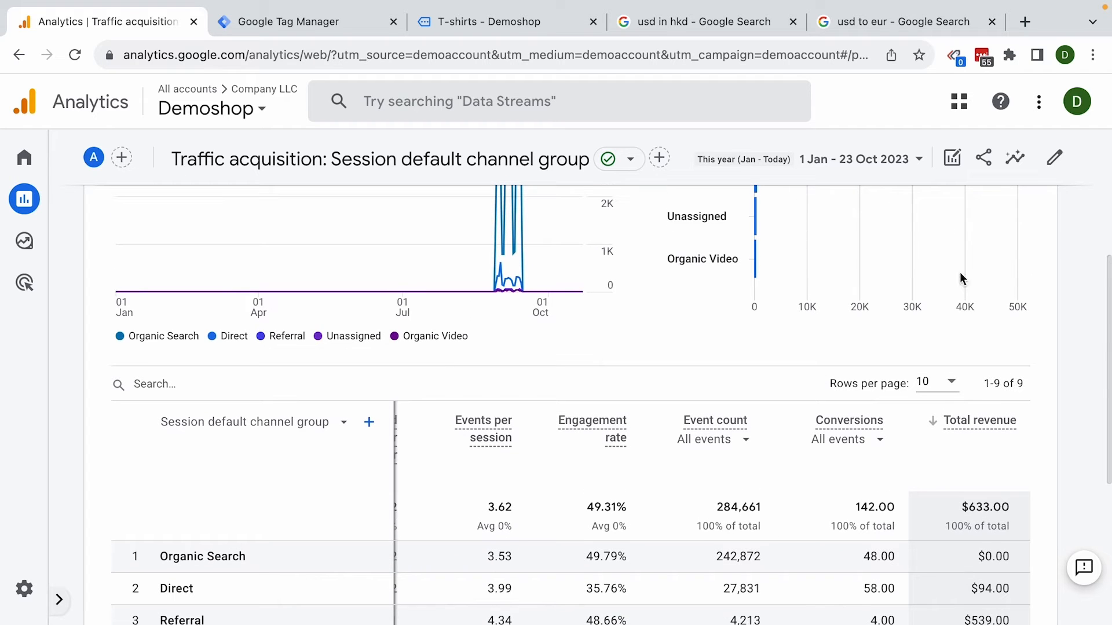
- Customise the Traffic acquisition report and review its Metrics section
{"action": "left_click", "coordinate": [1055, 157]}
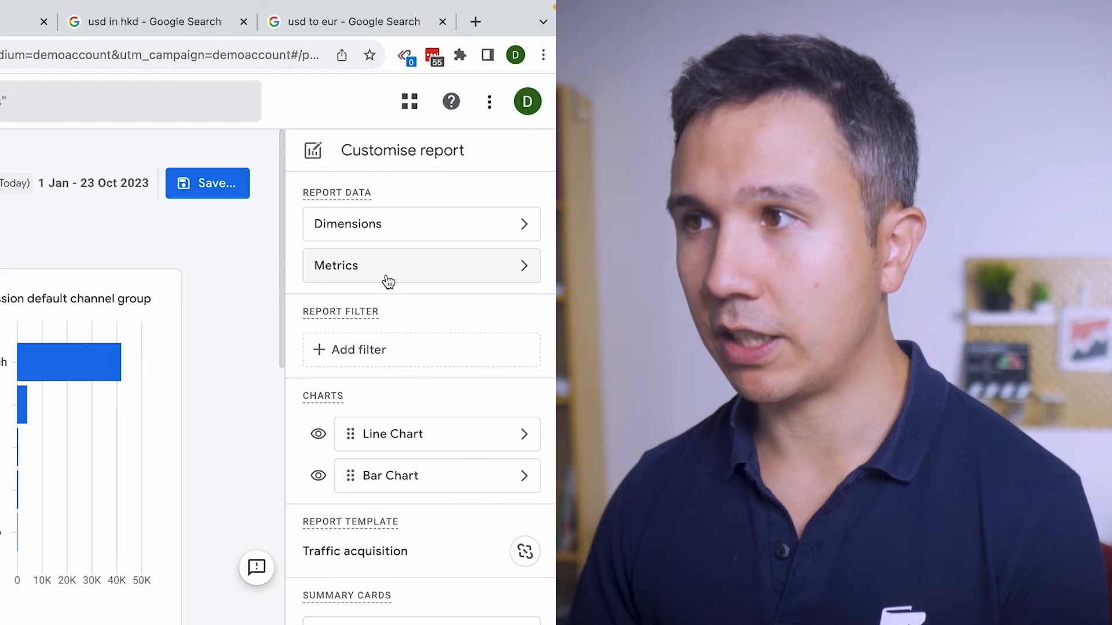
{"action": "left_click", "coordinate": [420, 265]}
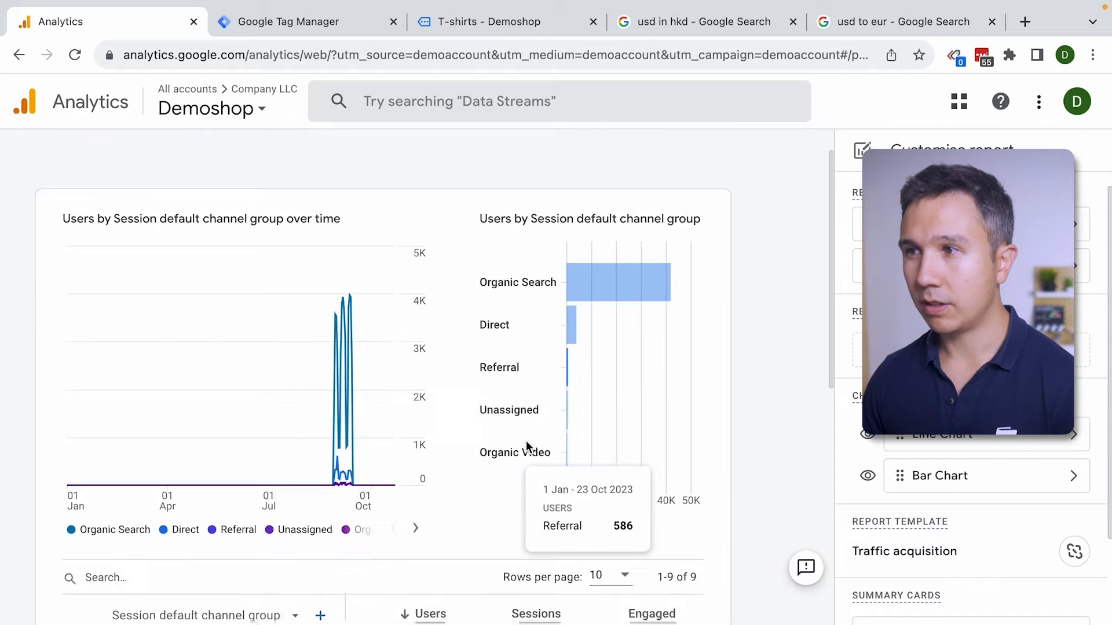
{"action": "scroll", "scroll_direction": "down", "scroll_amount": 3}
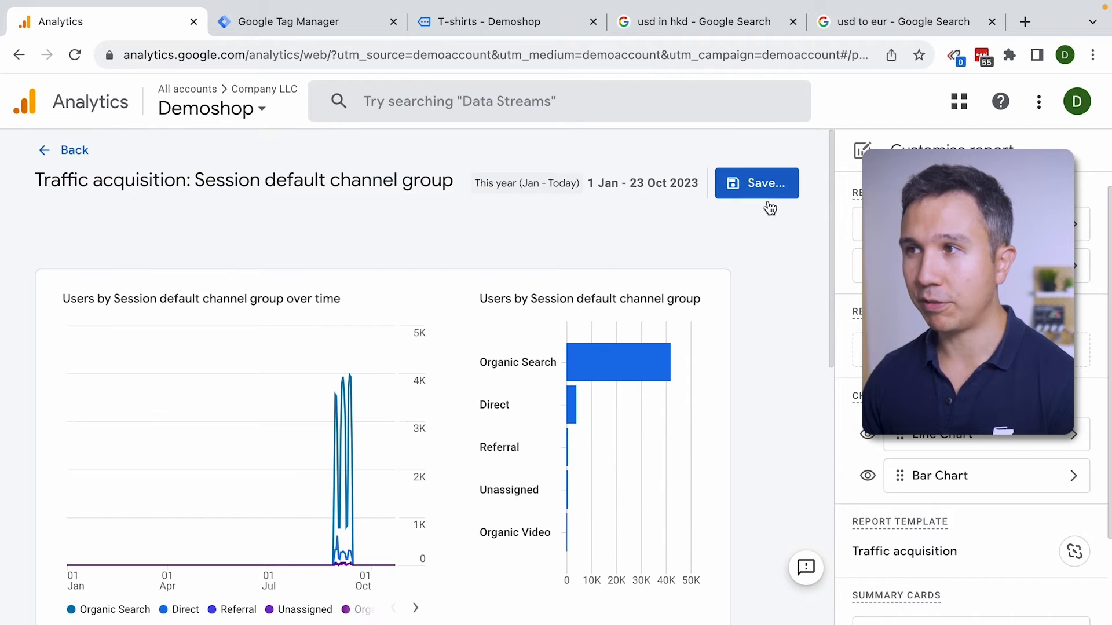
- Save changes to the current report and return to the saved report
{"action": "left_click", "coordinate": [757, 183]}
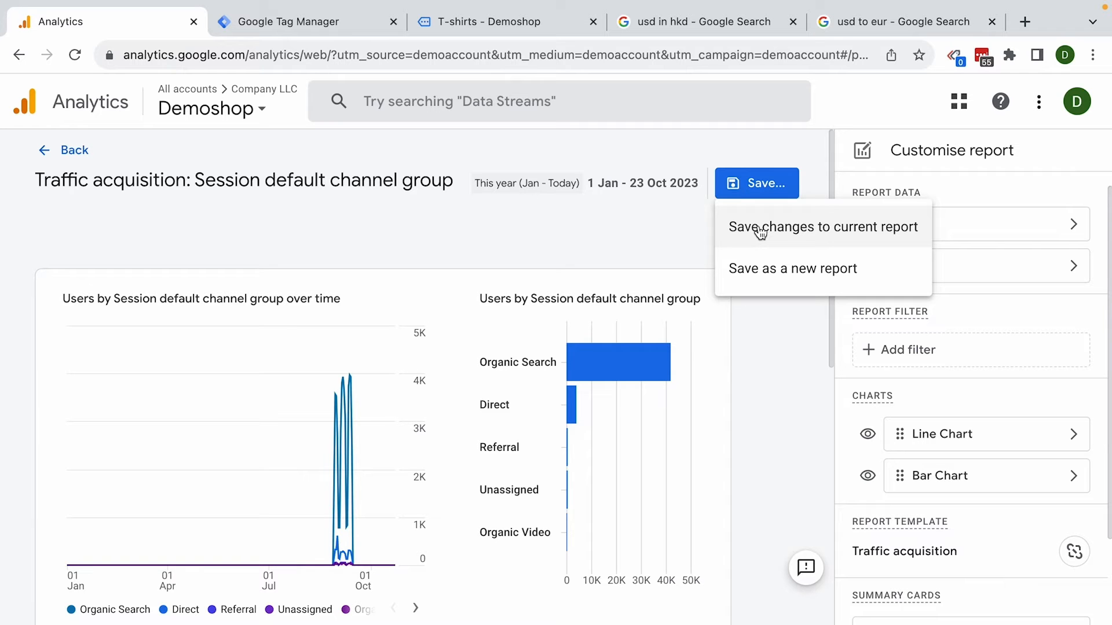
{"action": "left_click", "coordinate": [822, 226]}
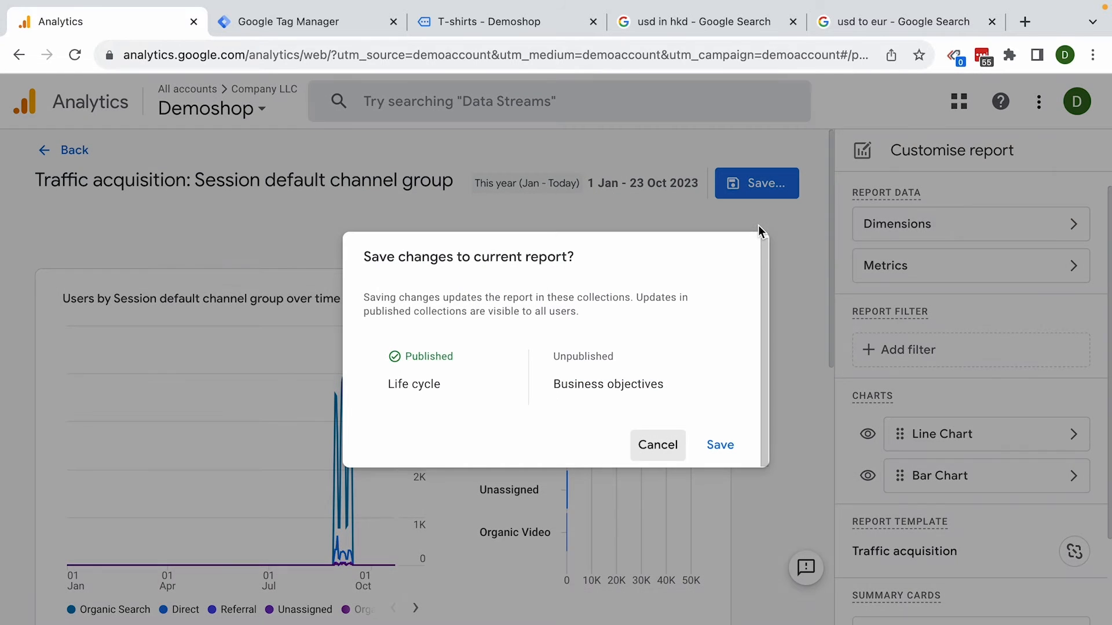
{"action": "left_click", "coordinate": [719, 445]}
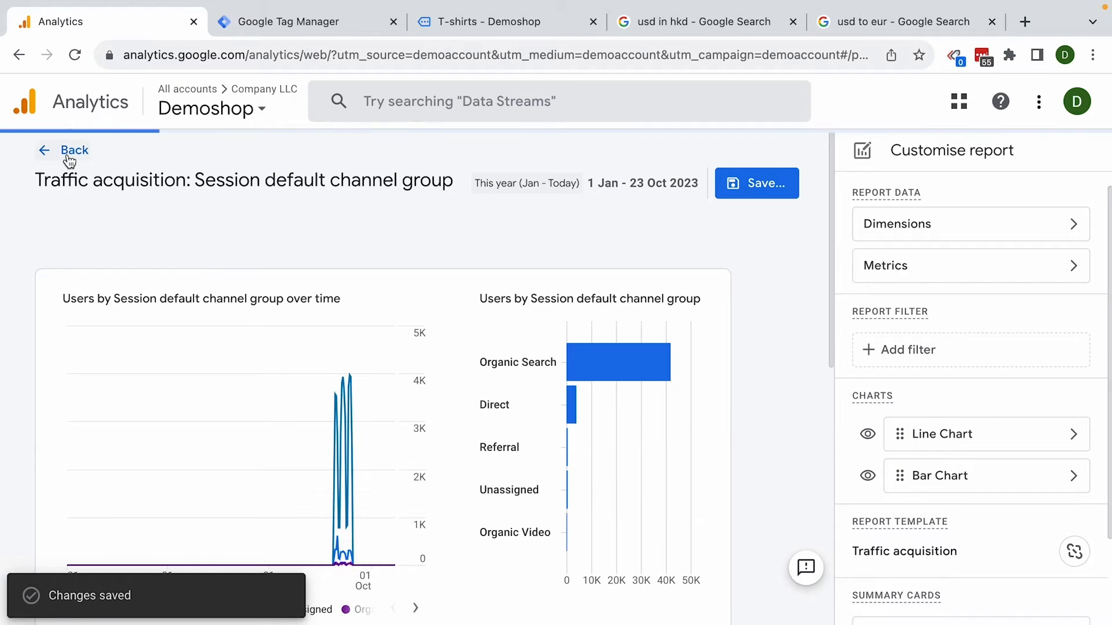
{"action": "left_click", "coordinate": [74, 151]}
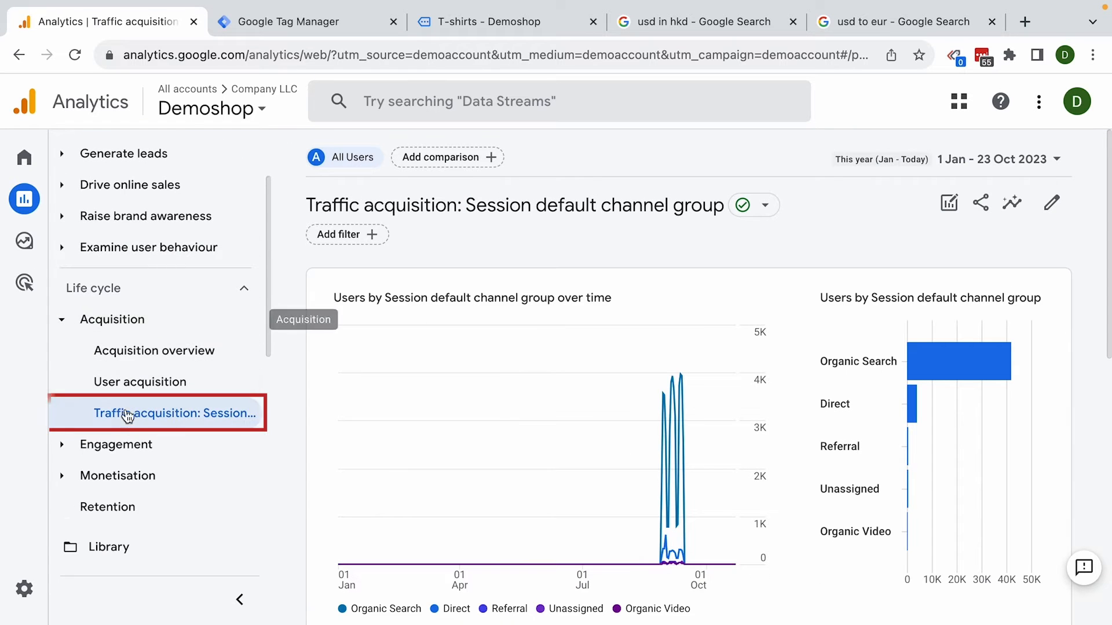
- Scroll to the report table, then switch to the 'usd to eur - Google Search' tab
{"action": "scroll", "scroll_direction": "down", "scroll_amount": 3}
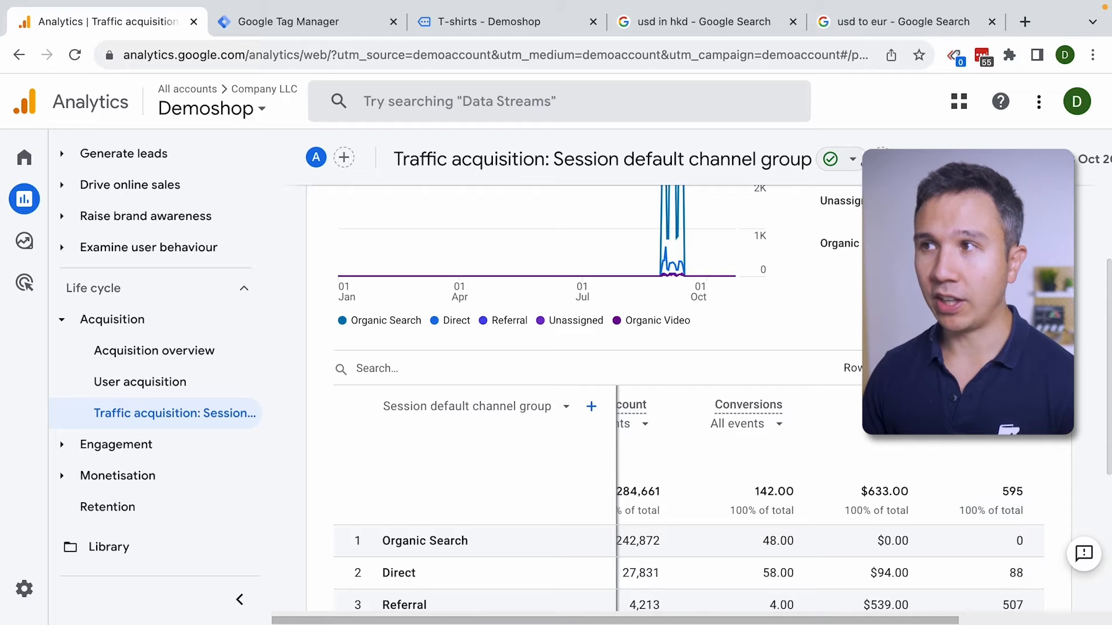
{"action": "left_click", "coordinate": [905, 21]}
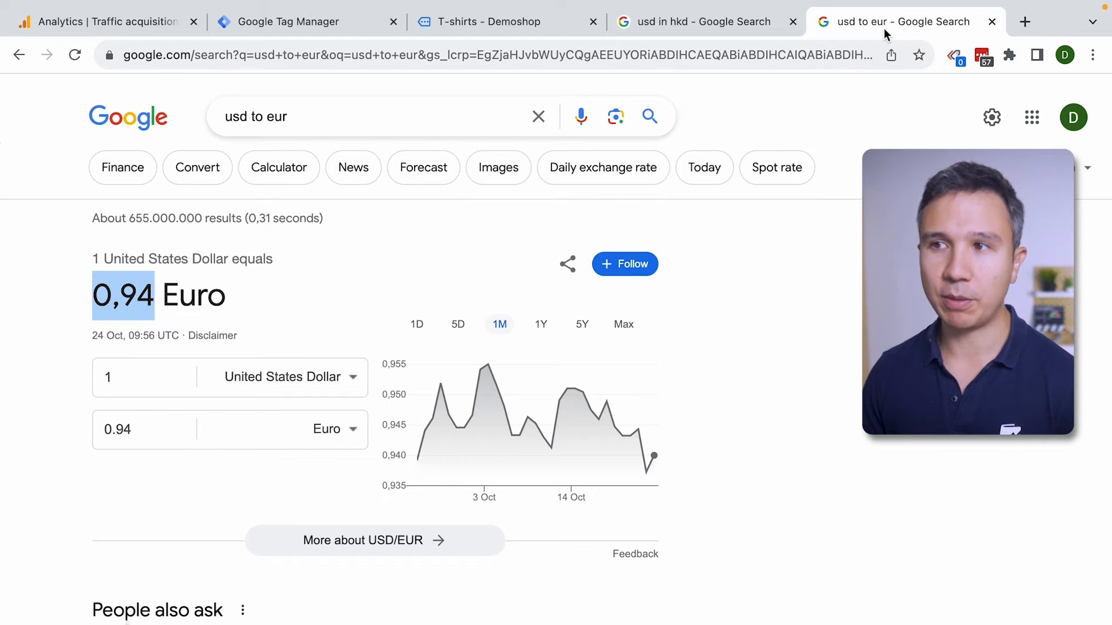
- Return to the Analytics browser tab after noting the 0,94 Euro rate
{"action": "left_click", "coordinate": [100, 21]}
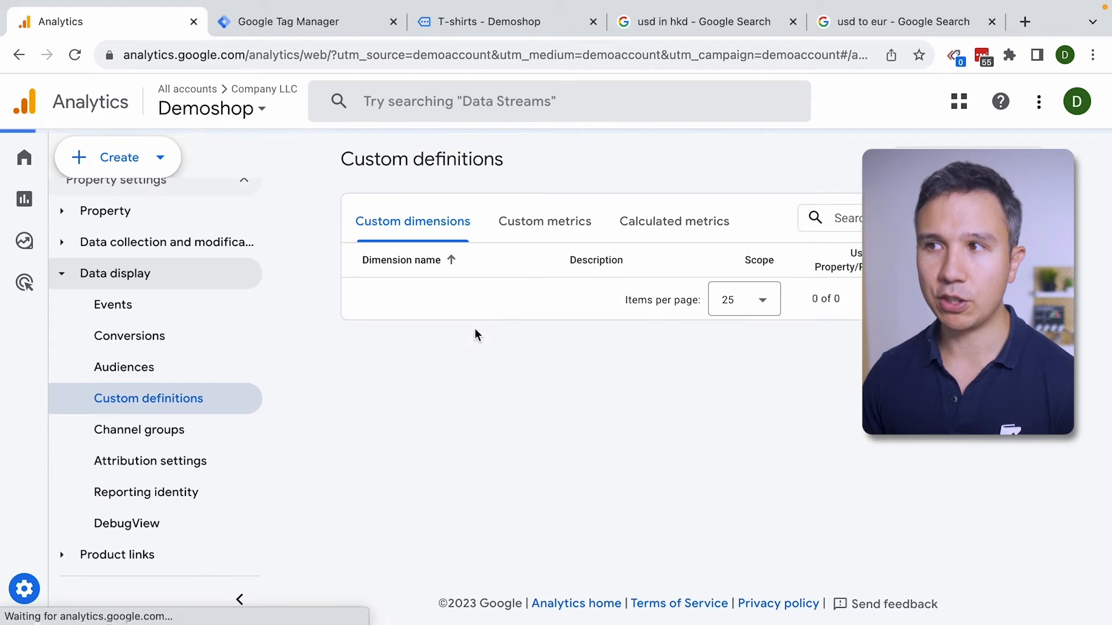
- Show the Calculated metrics list with its five entries including EUR
{"action": "left_click", "coordinate": [673, 220]}
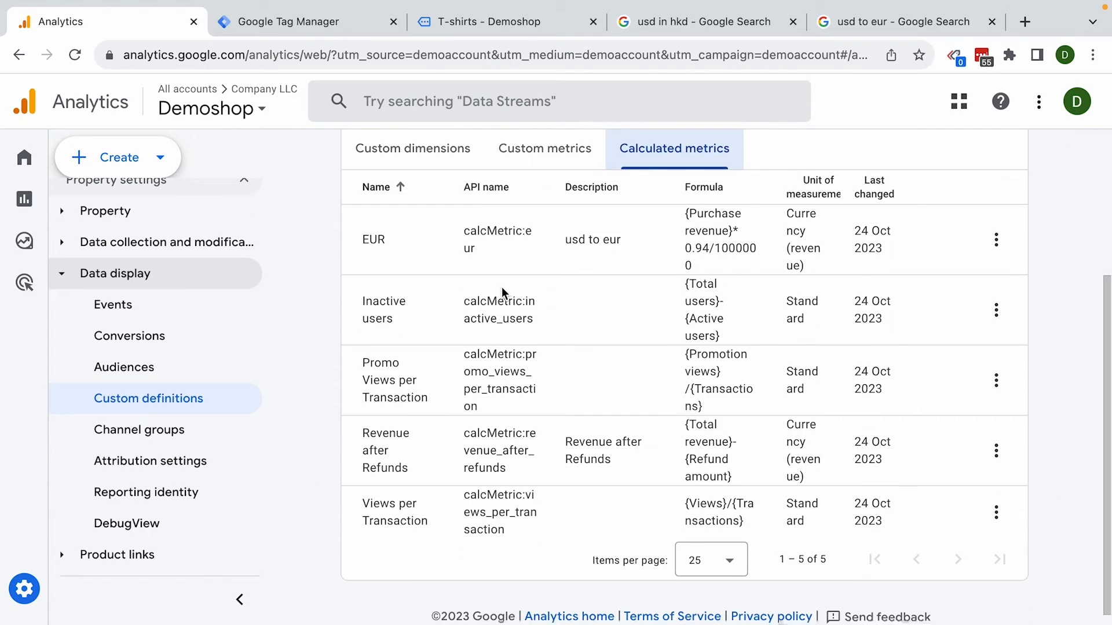
{"action": "scroll", "scroll_direction": "down", "scroll_amount": 3}
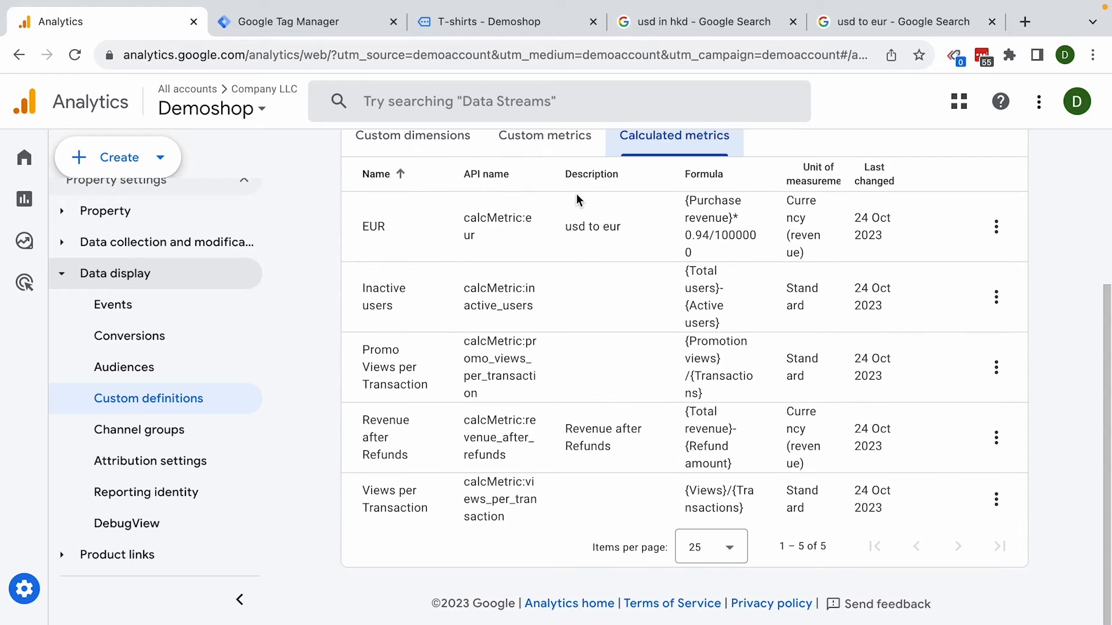
{"action": "mouse_move", "coordinate": [996, 298]}
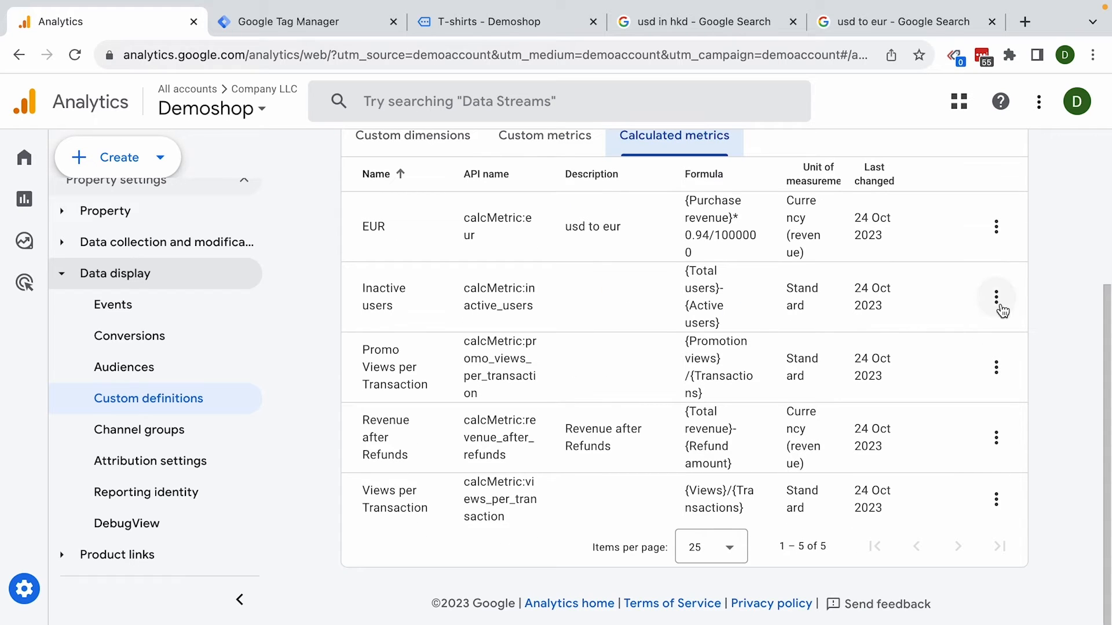
{"action": "left_click", "coordinate": [996, 296]}
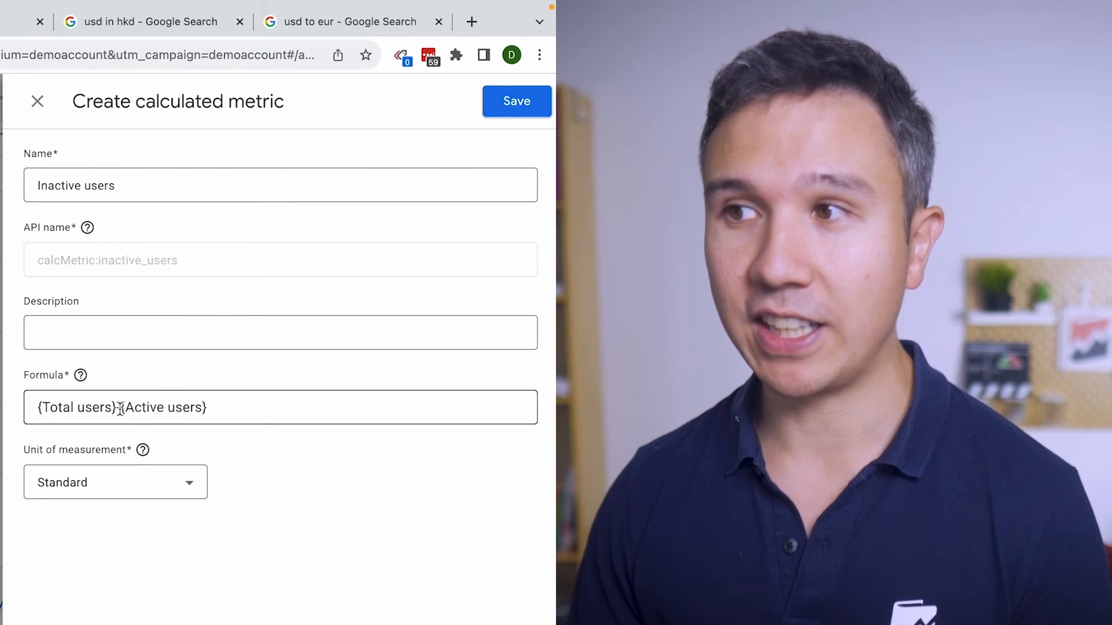
{"action": "type", "text": "-"}
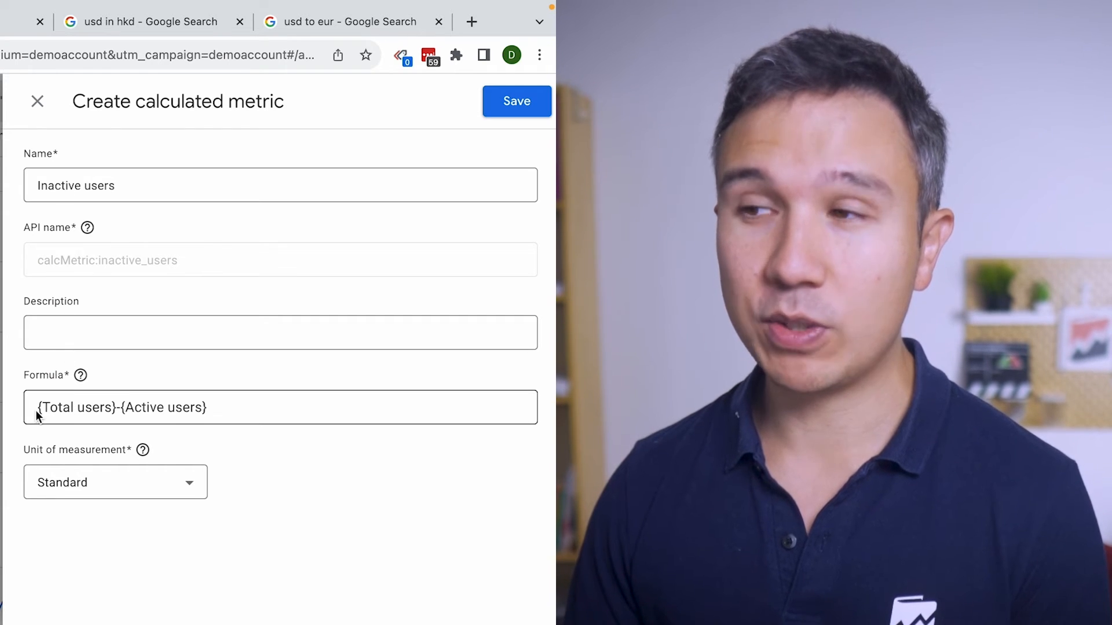
{"action": "double_click", "coordinate": [74, 406]}
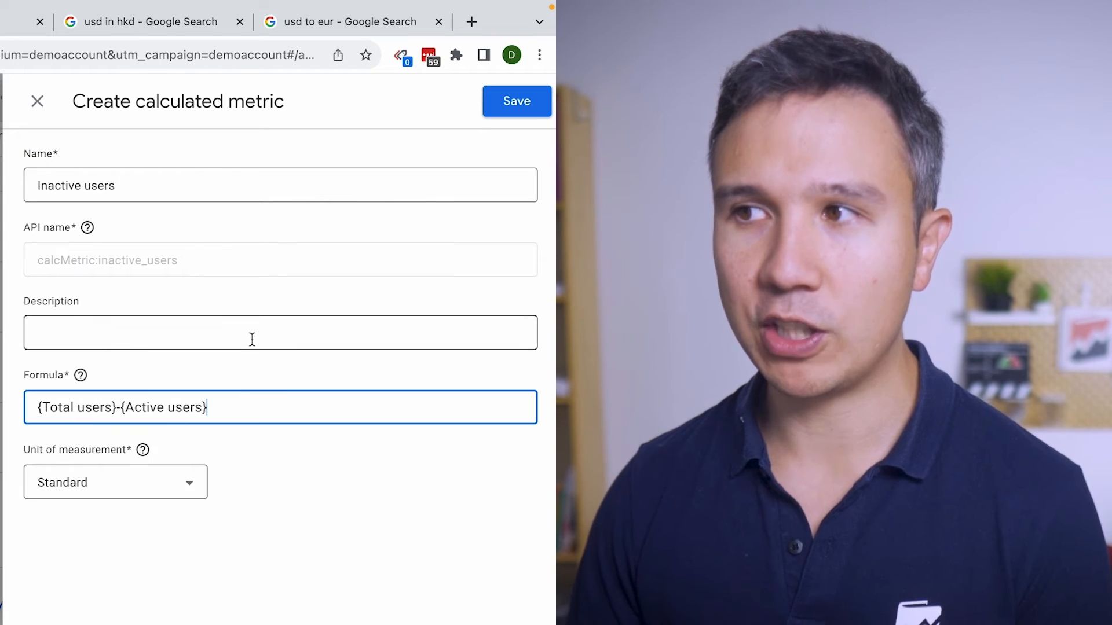
{"action": "left_click", "coordinate": [115, 482]}
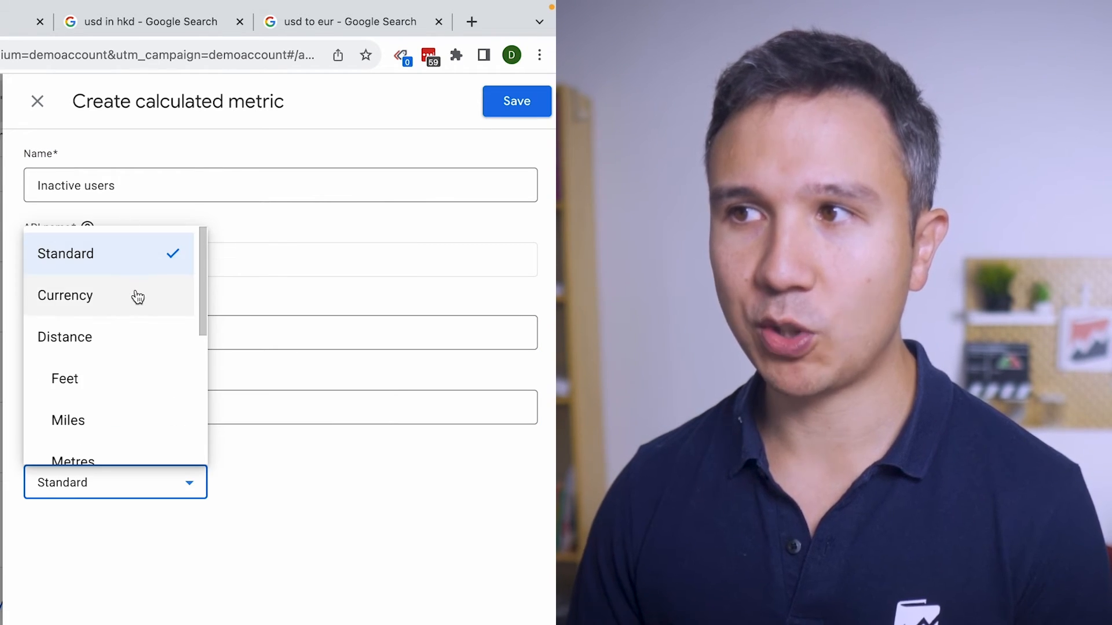
{"action": "left_click", "coordinate": [65, 253]}
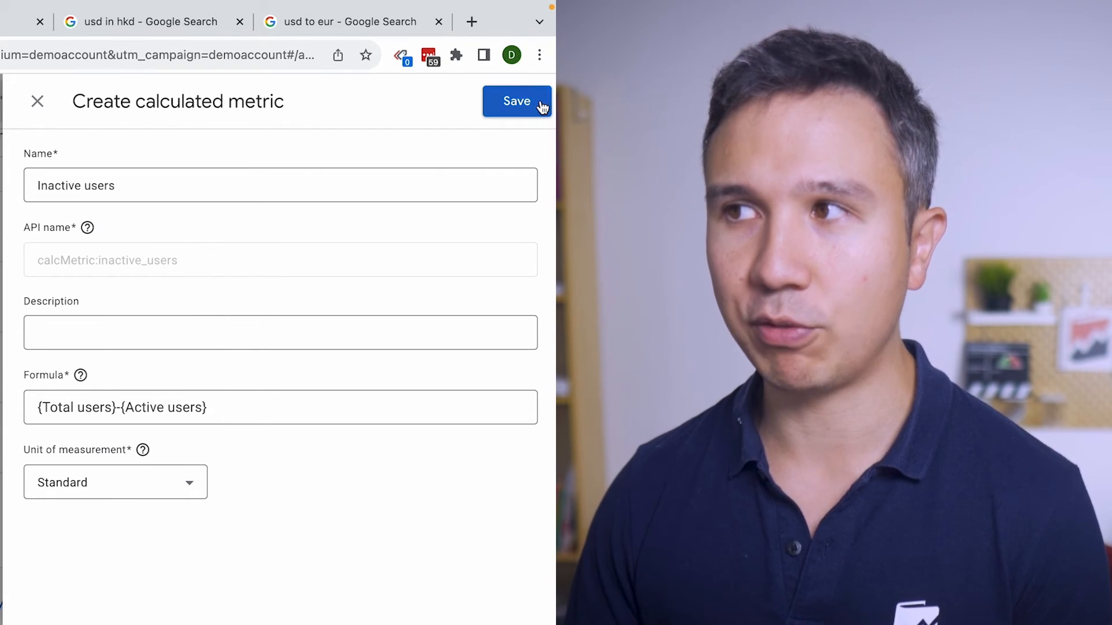
{"action": "left_click", "coordinate": [517, 101]}
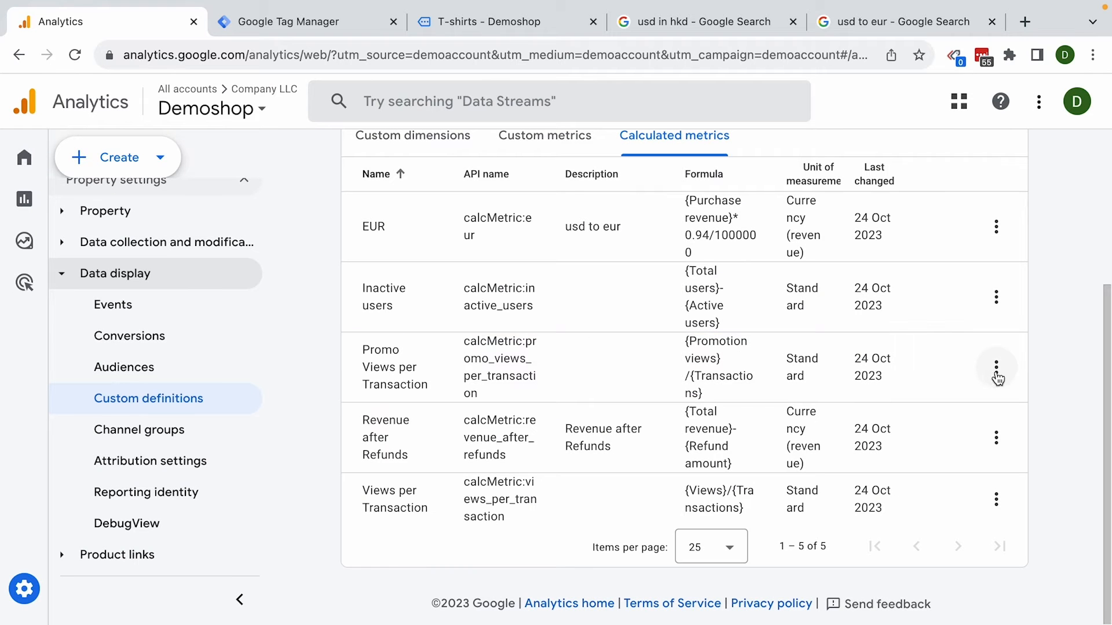
{"action": "left_click", "coordinate": [996, 367]}
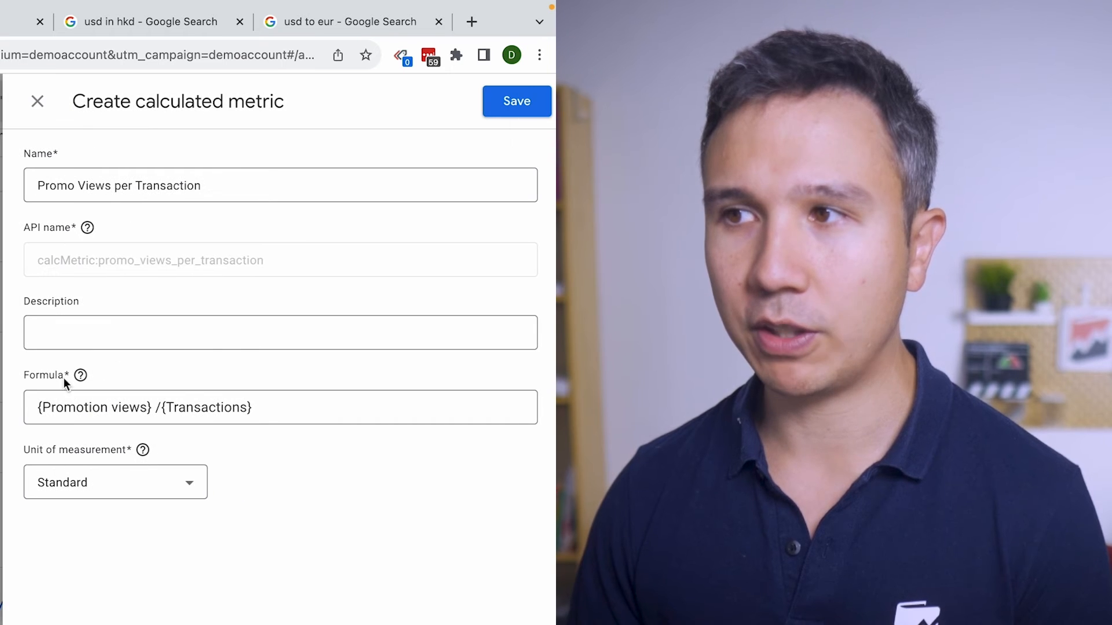
{"action": "mouse_move", "coordinate": [247, 432]}
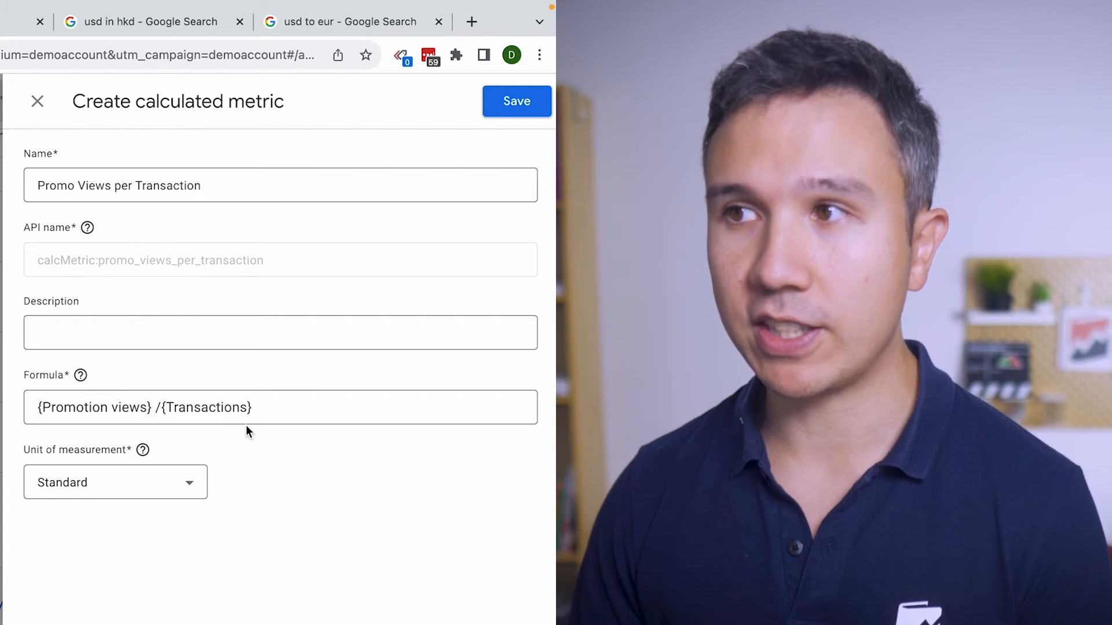
{"action": "mouse_move", "coordinate": [59, 219]}
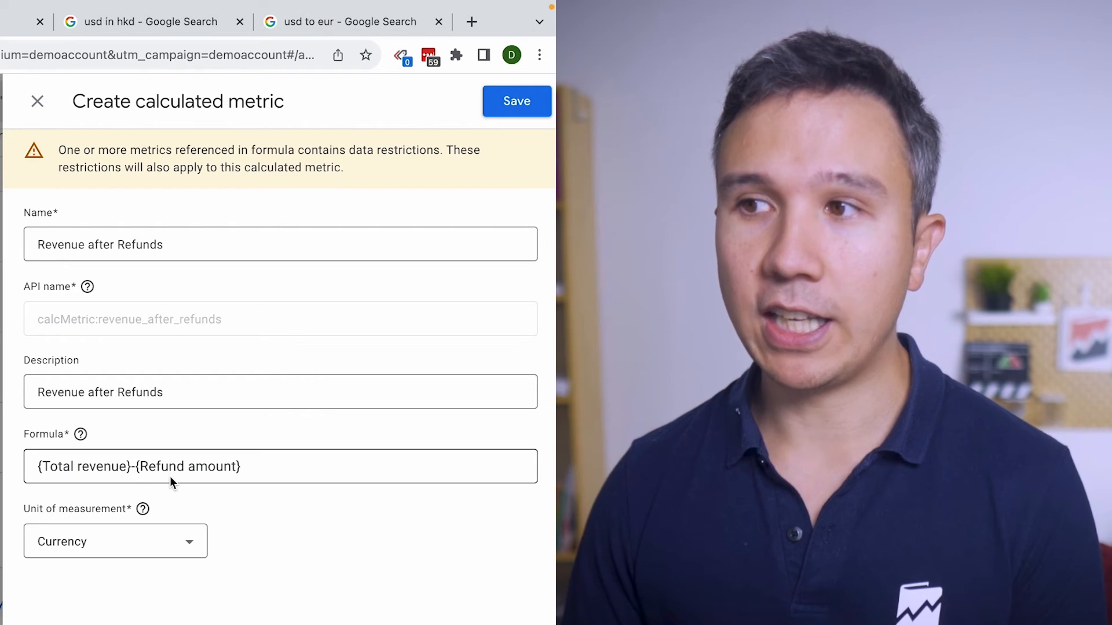
{"action": "mouse_move", "coordinate": [120, 532]}
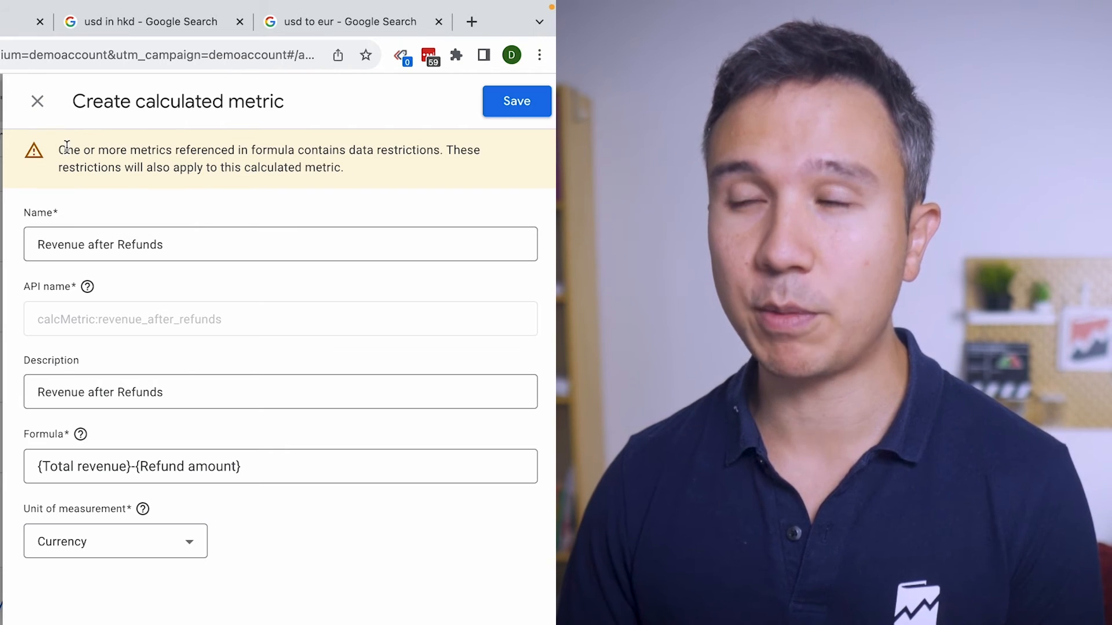
{"action": "left_click_drag", "start_coordinate": [62, 150], "coordinate": [343, 166]}
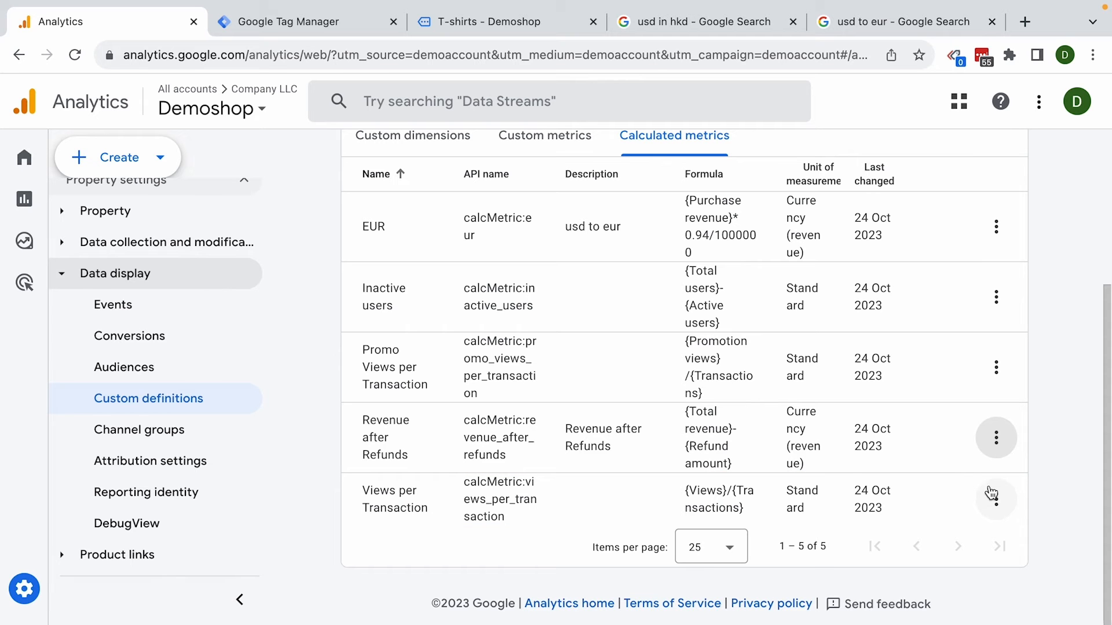
{"action": "left_click", "coordinate": [996, 498]}
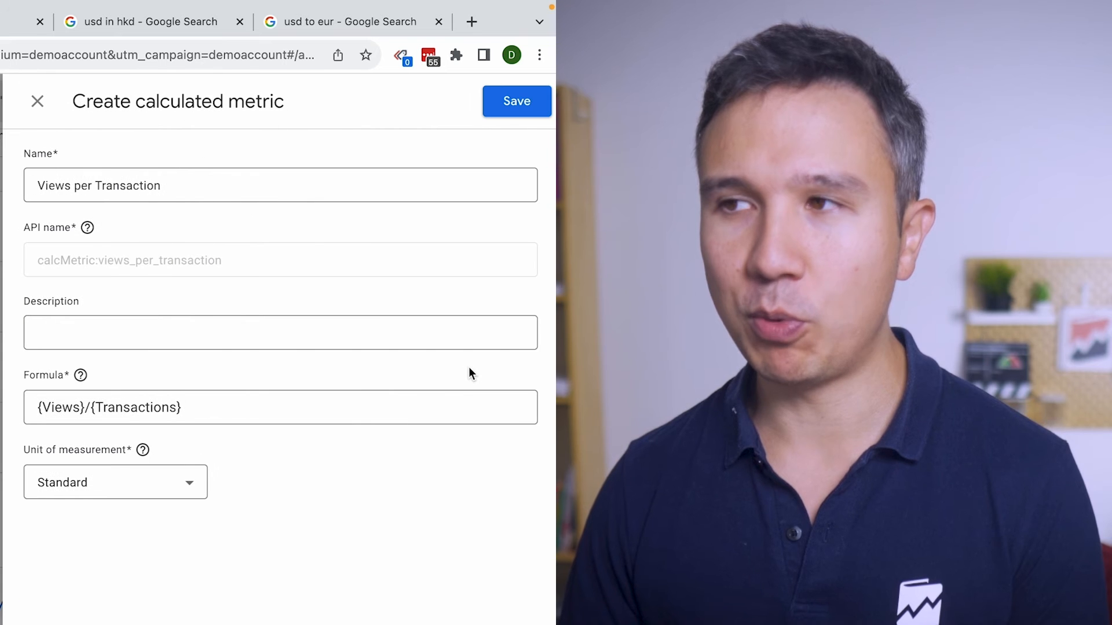
{"action": "left_click", "coordinate": [92, 407]}
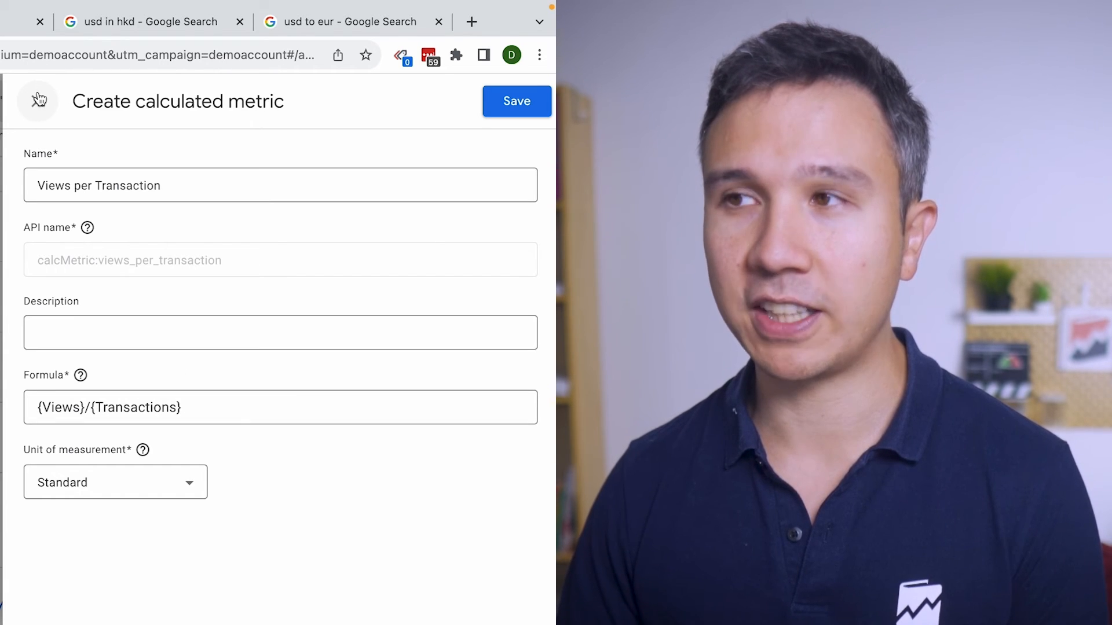
{"action": "left_click", "coordinate": [517, 100]}
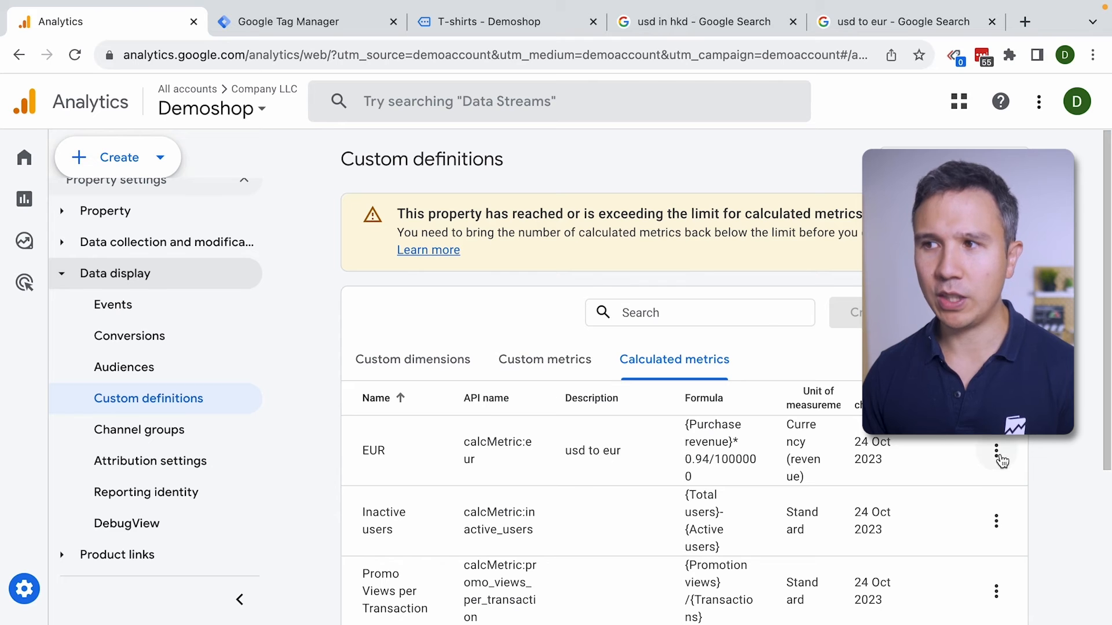
- Edit Inactive users and set its formula to {Ads clicks} / {Transactions}
{"action": "left_click", "coordinate": [997, 453]}
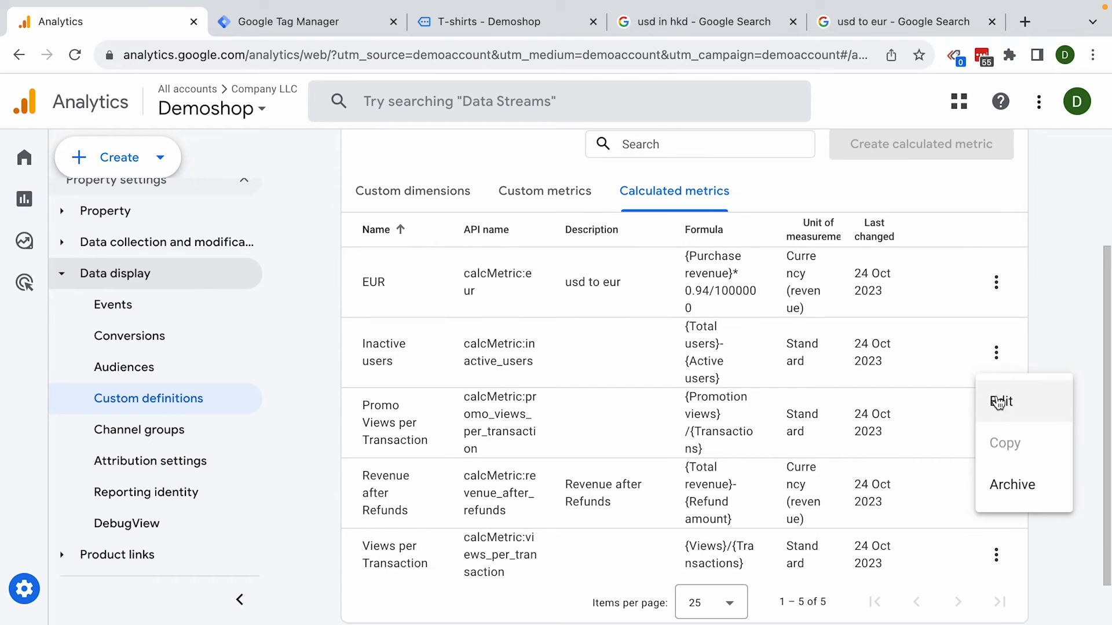
{"action": "left_click", "coordinate": [1001, 402]}
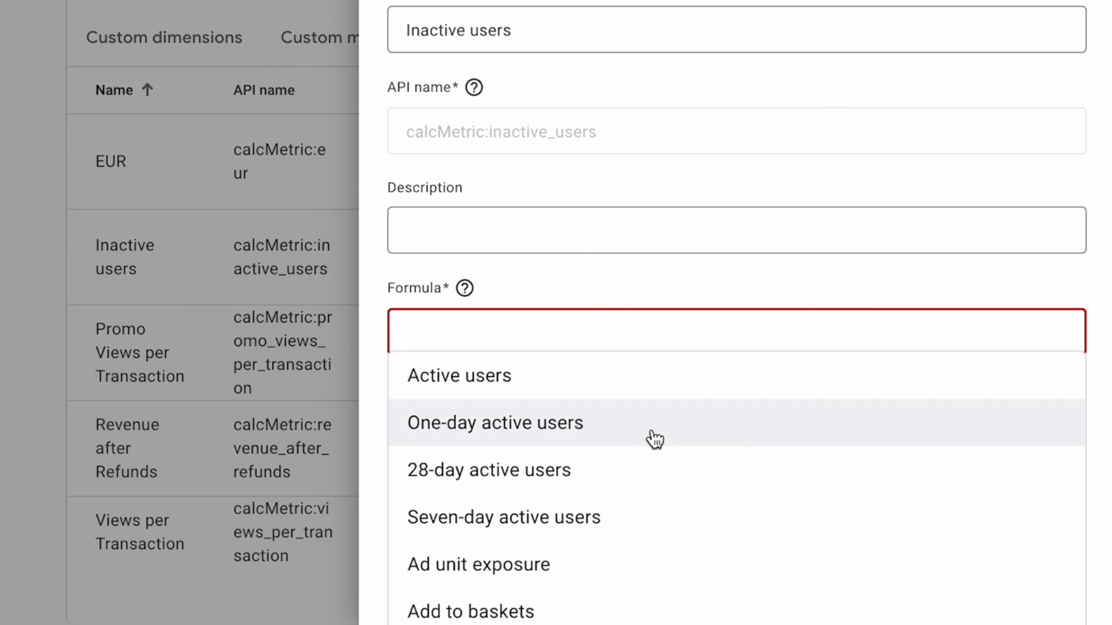
{"action": "scroll", "scroll_direction": "down", "scroll_amount": 3}
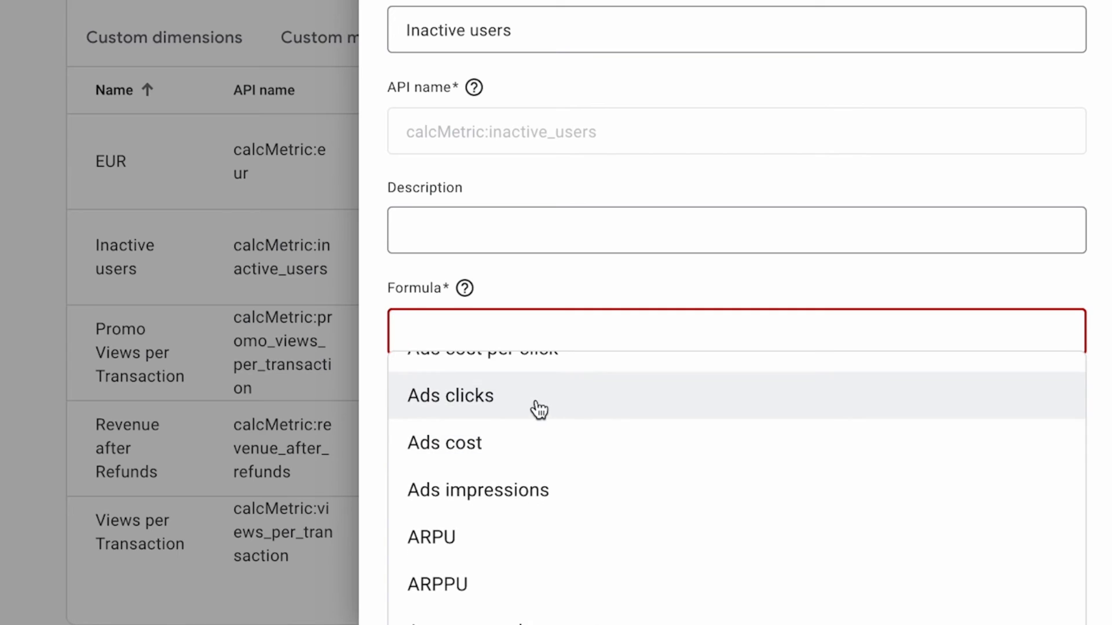
{"action": "left_click", "coordinate": [450, 396]}
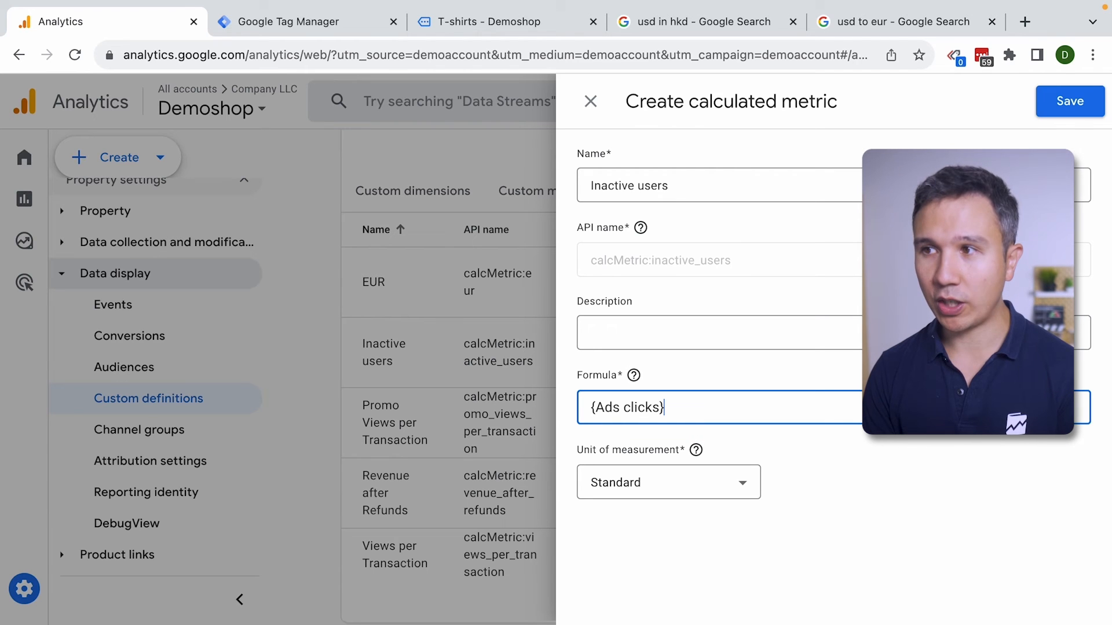
{"action": "type", "text": "/ {Transaction"}
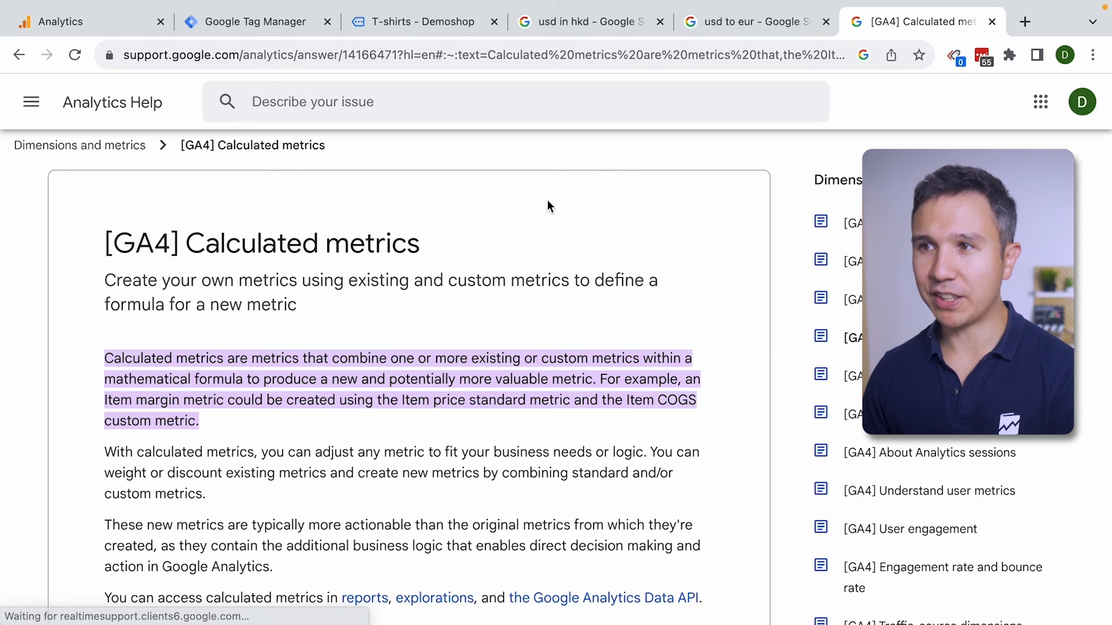
- Reach the article's examples and highlight the Shipping percentage formula {Shipping amount} / {Purchase revenue}
{"action": "scroll", "scroll_direction": "down", "scroll_amount": 3}
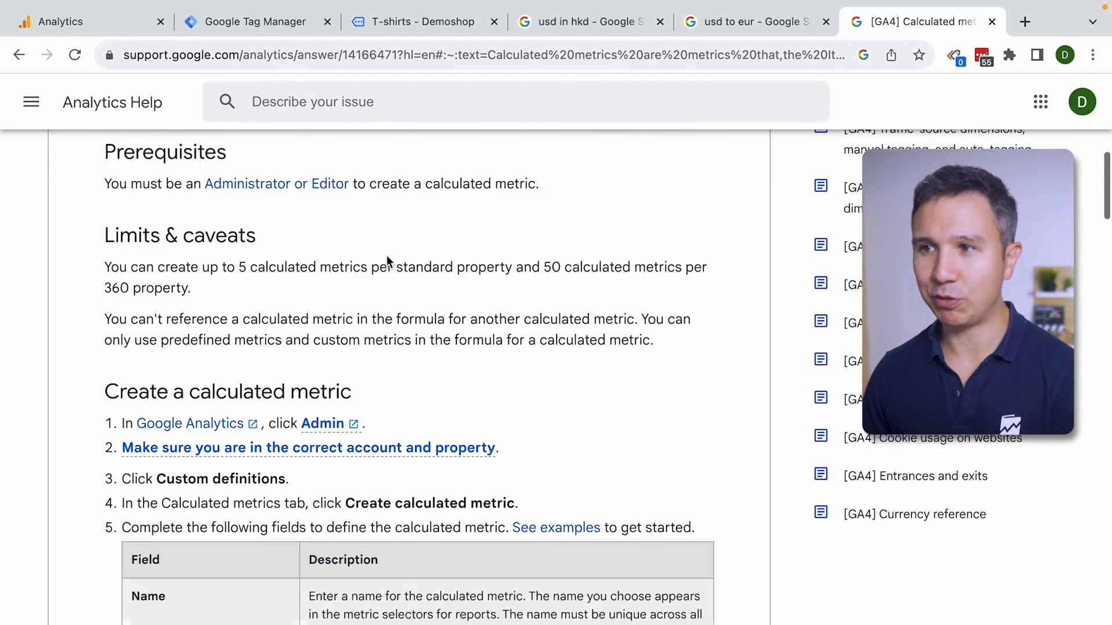
{"action": "scroll", "scroll_direction": "down", "scroll_amount": 3}
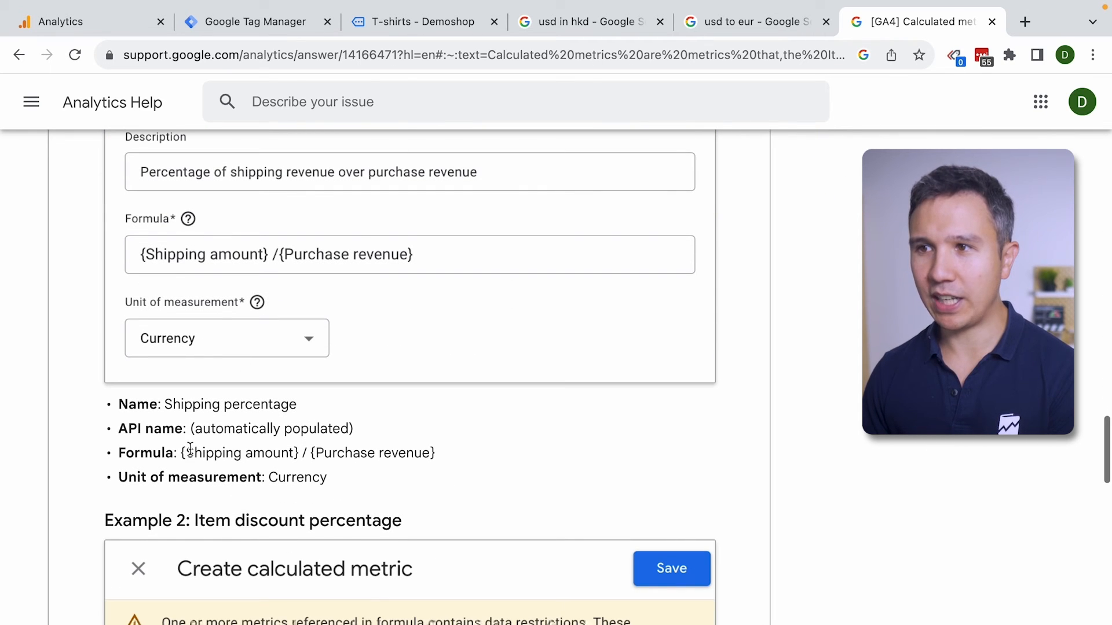
{"action": "left_click_drag", "start_coordinate": [180, 453], "coordinate": [435, 453]}
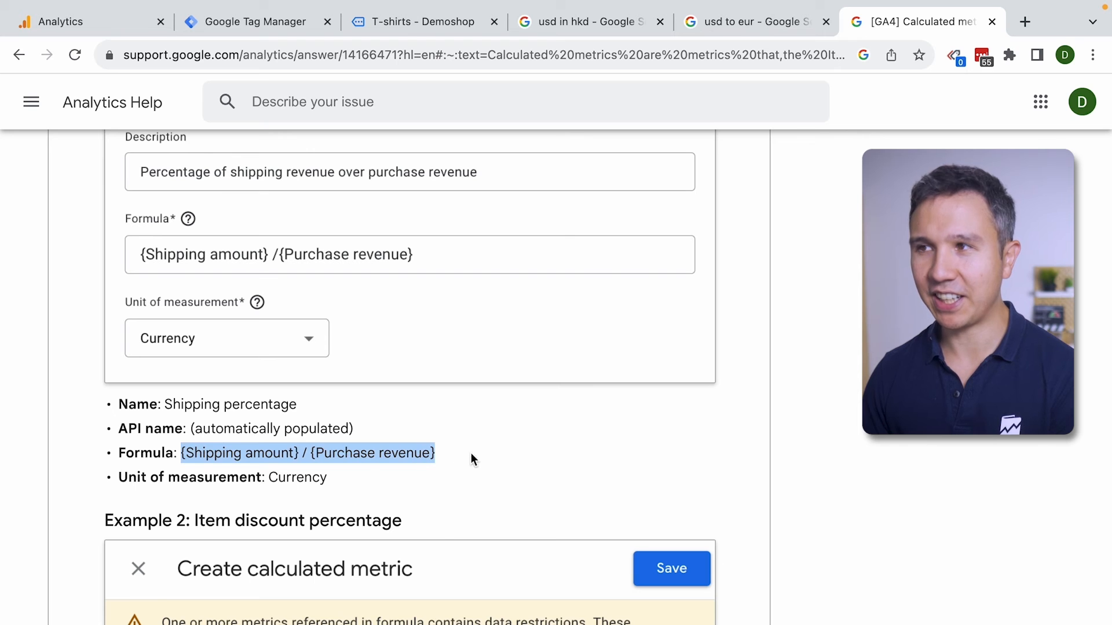